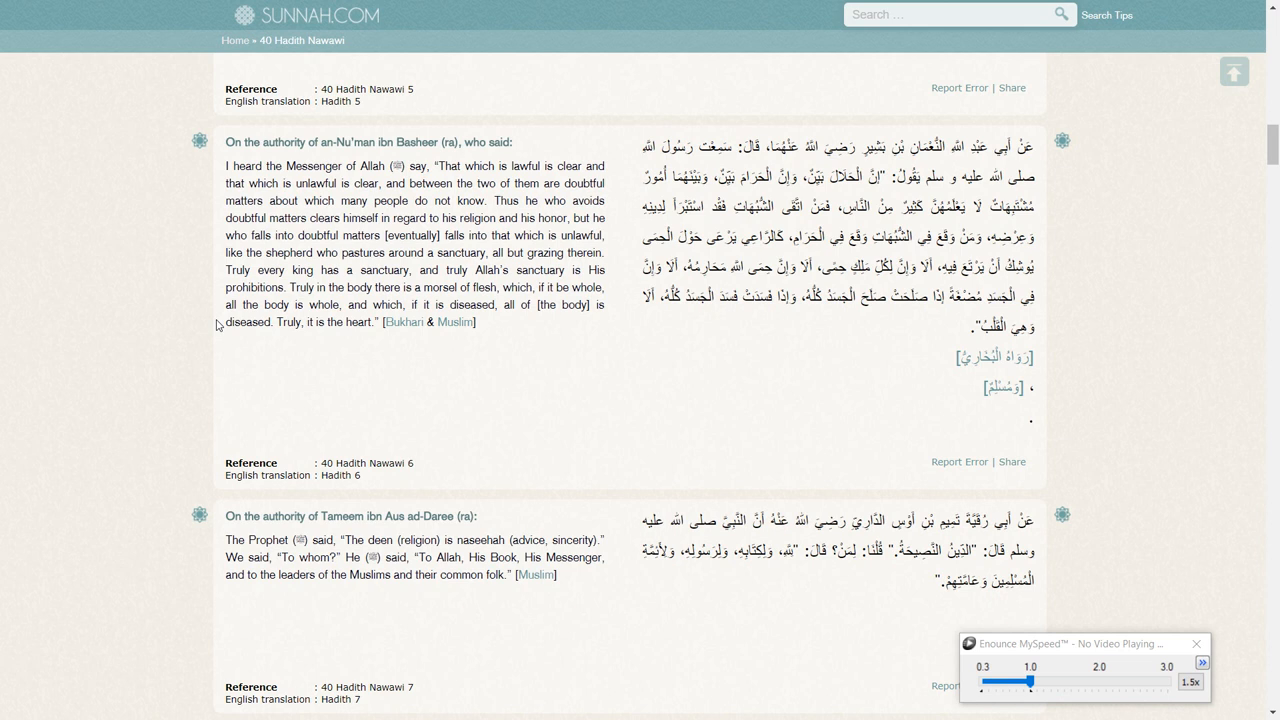
mouse_move(251, 160)
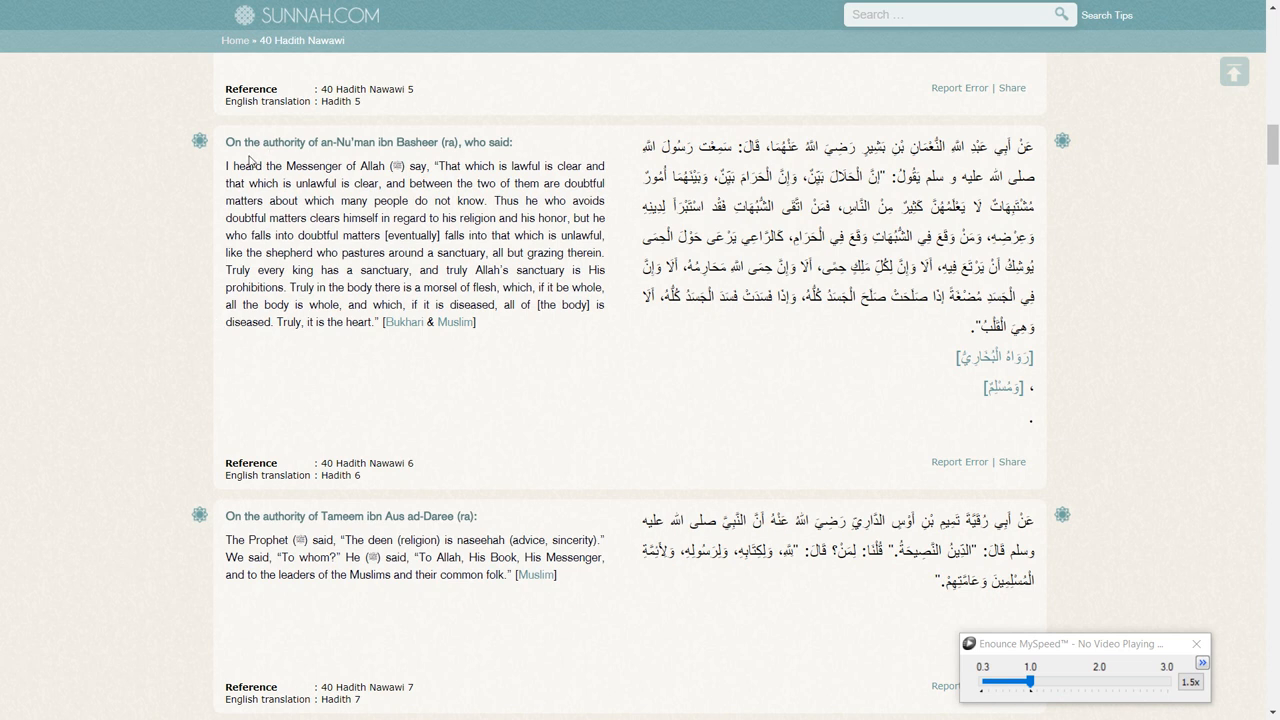
Highlight and clear hadith passages about avoiding doubtful matters and the shepherd.
left_click_drag(228, 166, 477, 322)
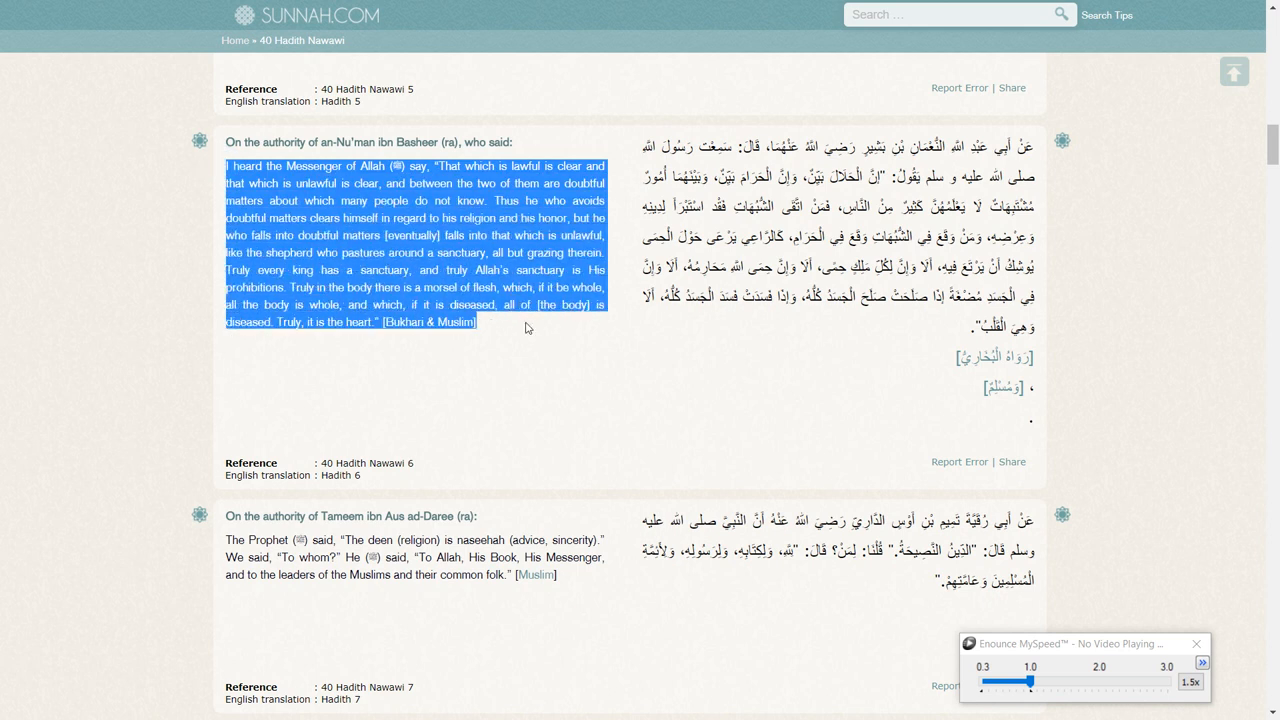
mouse_move(361, 392)
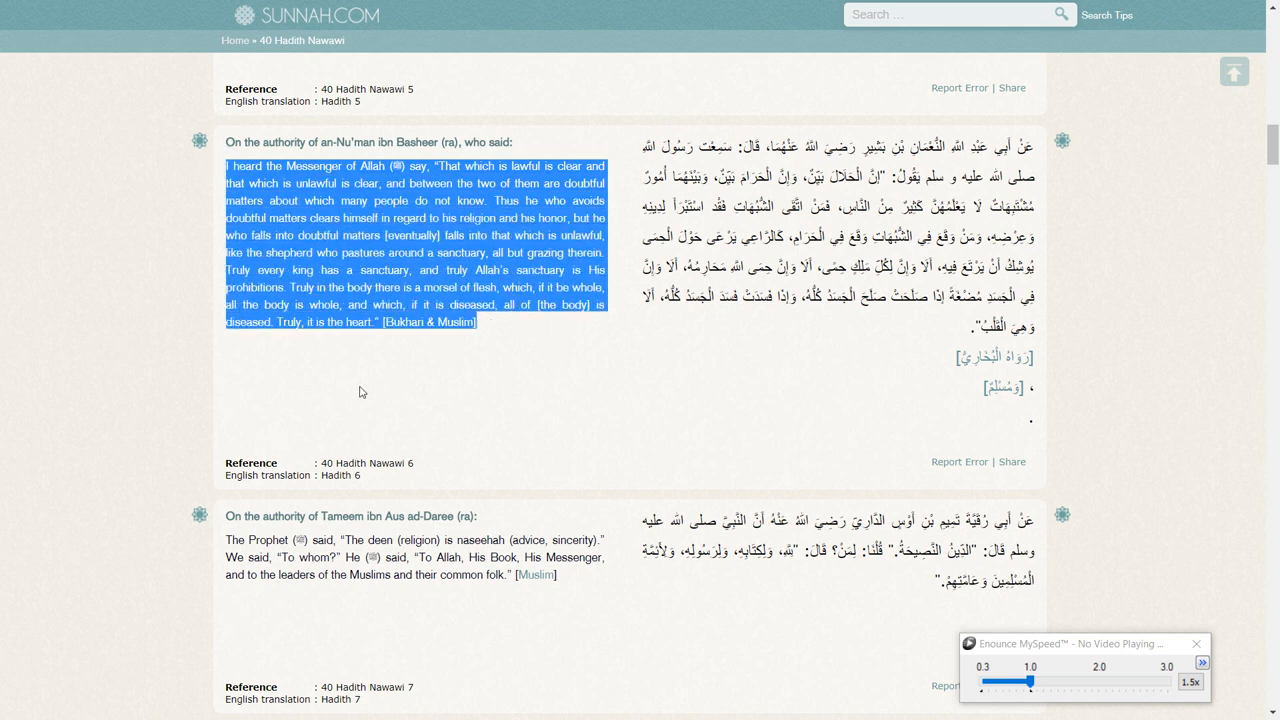
left_click(480, 399)
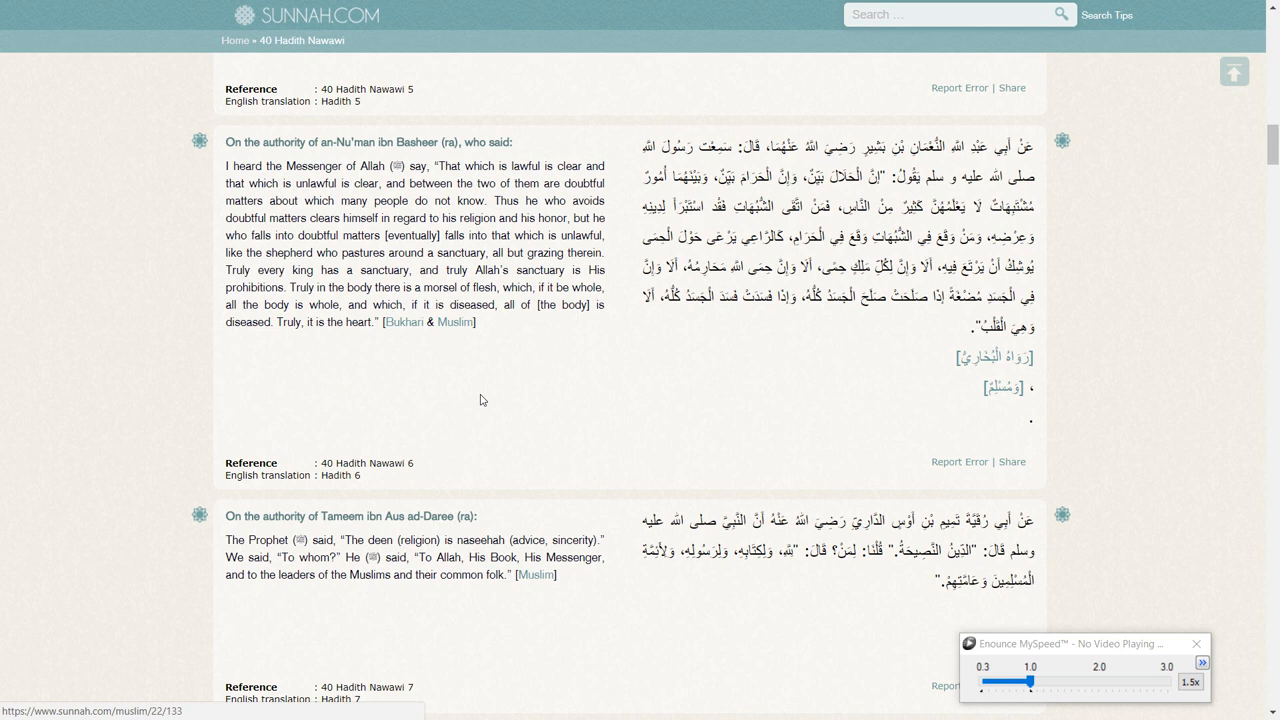
mouse_move(307, 178)
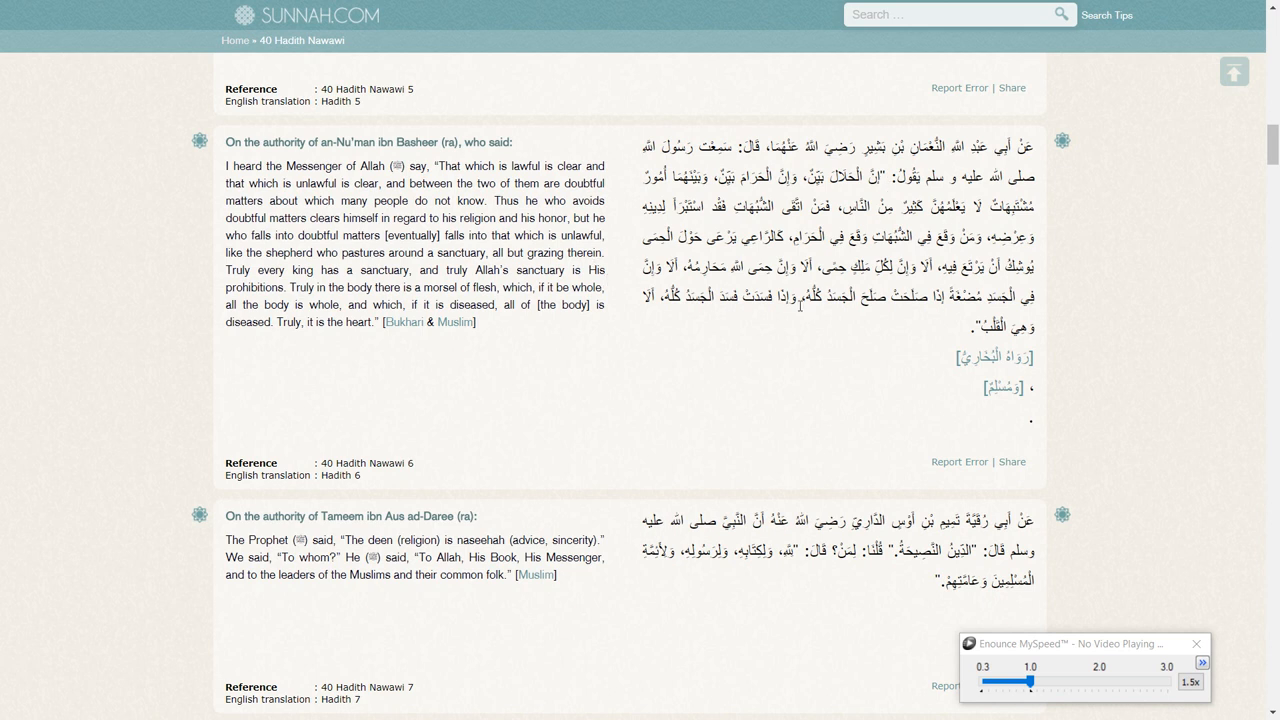
mouse_move(686, 255)
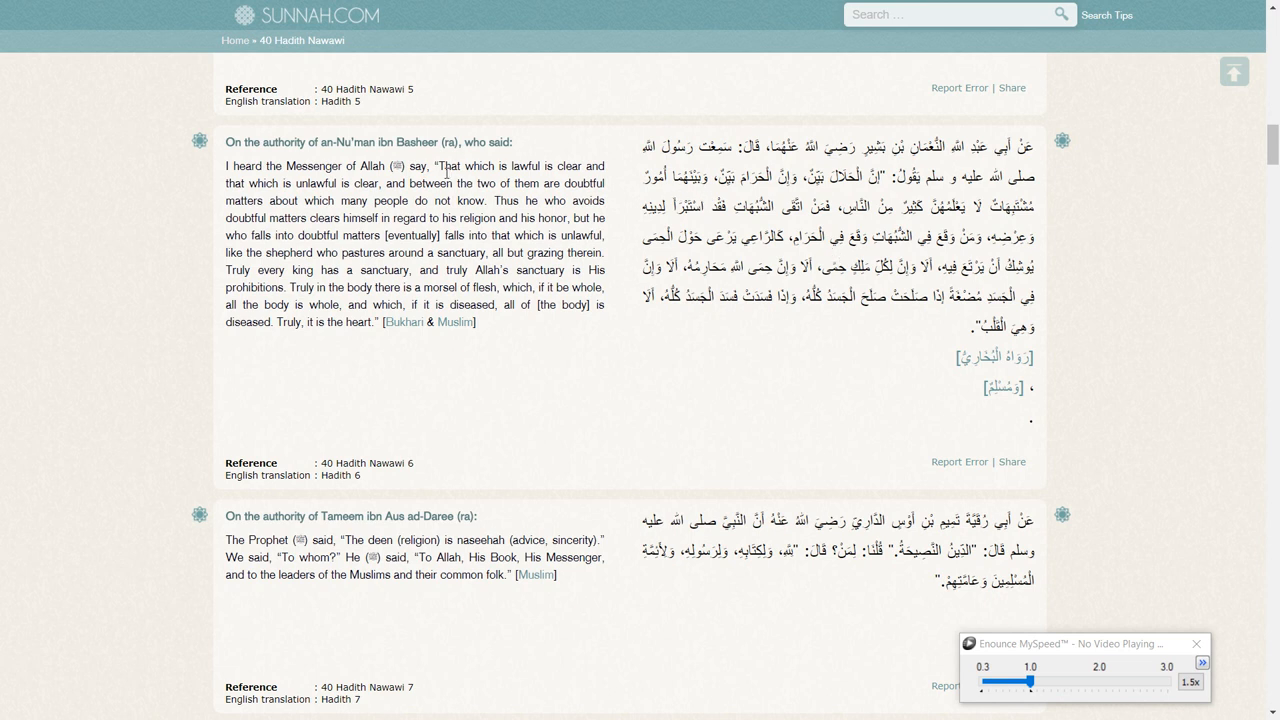
mouse_move(624, 154)
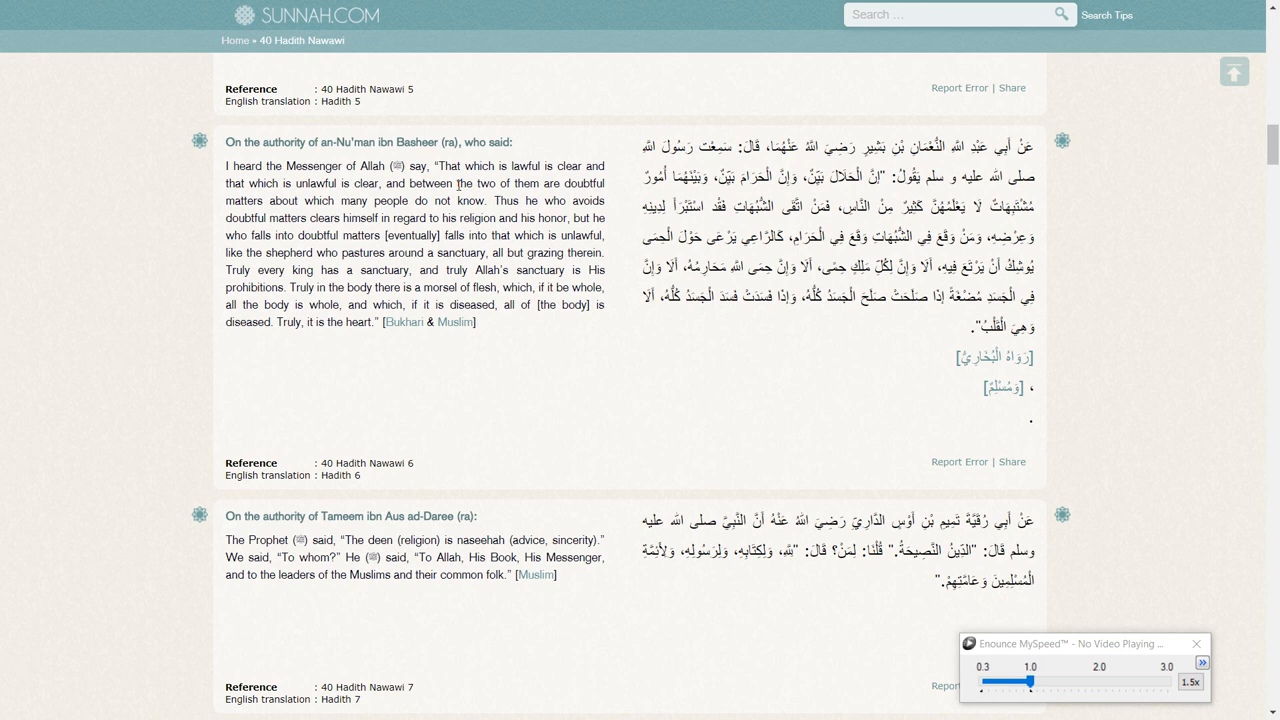
mouse_move(500, 210)
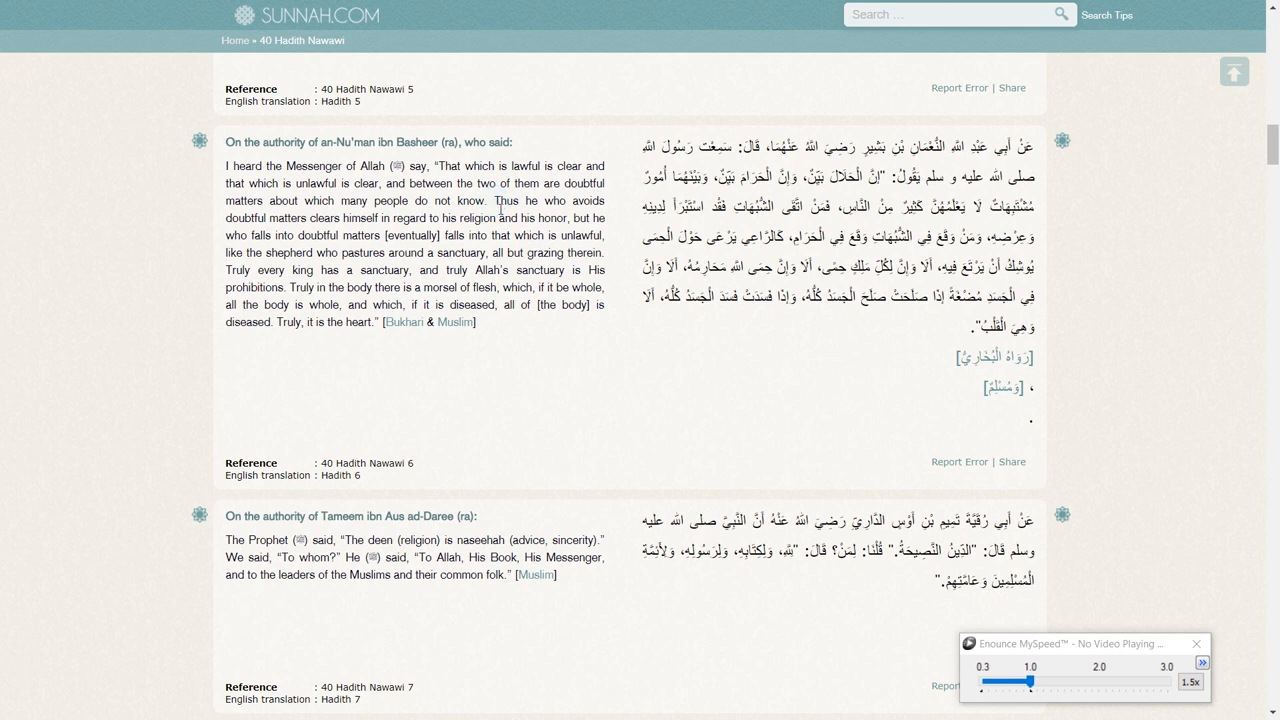
left_click_drag(495, 200, 365, 235)
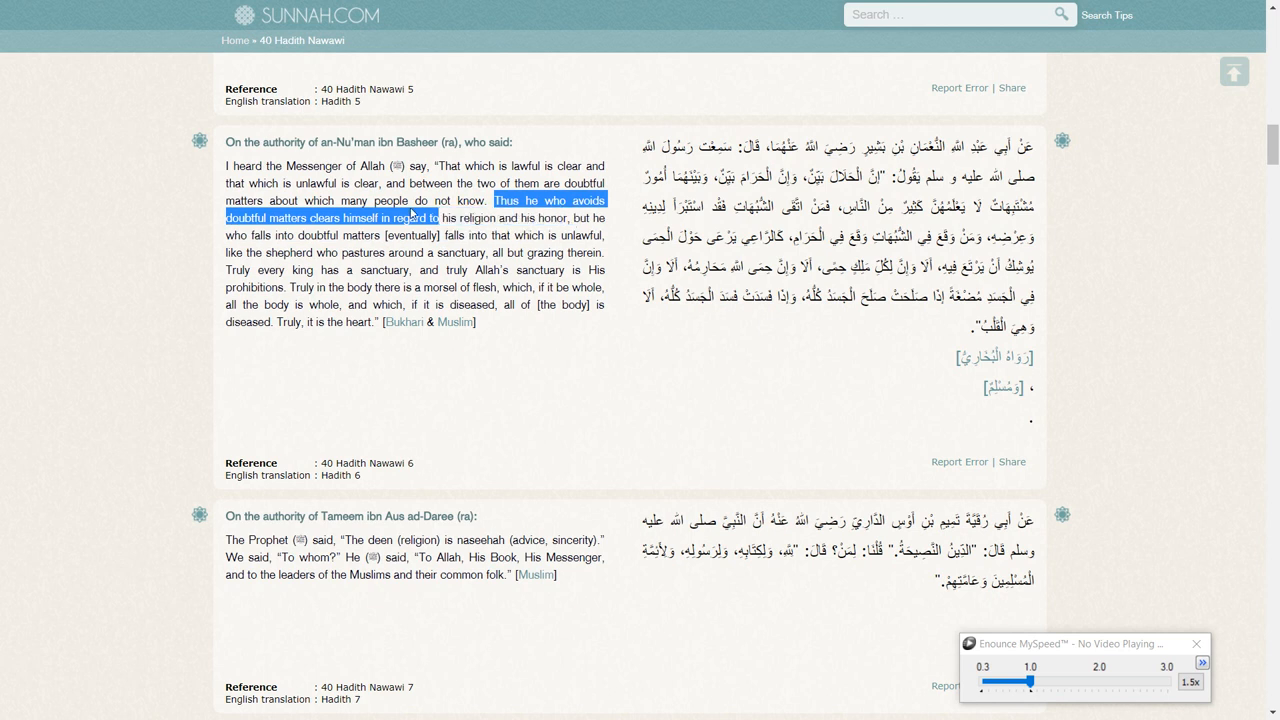
left_click_drag(411, 210, 424, 252)
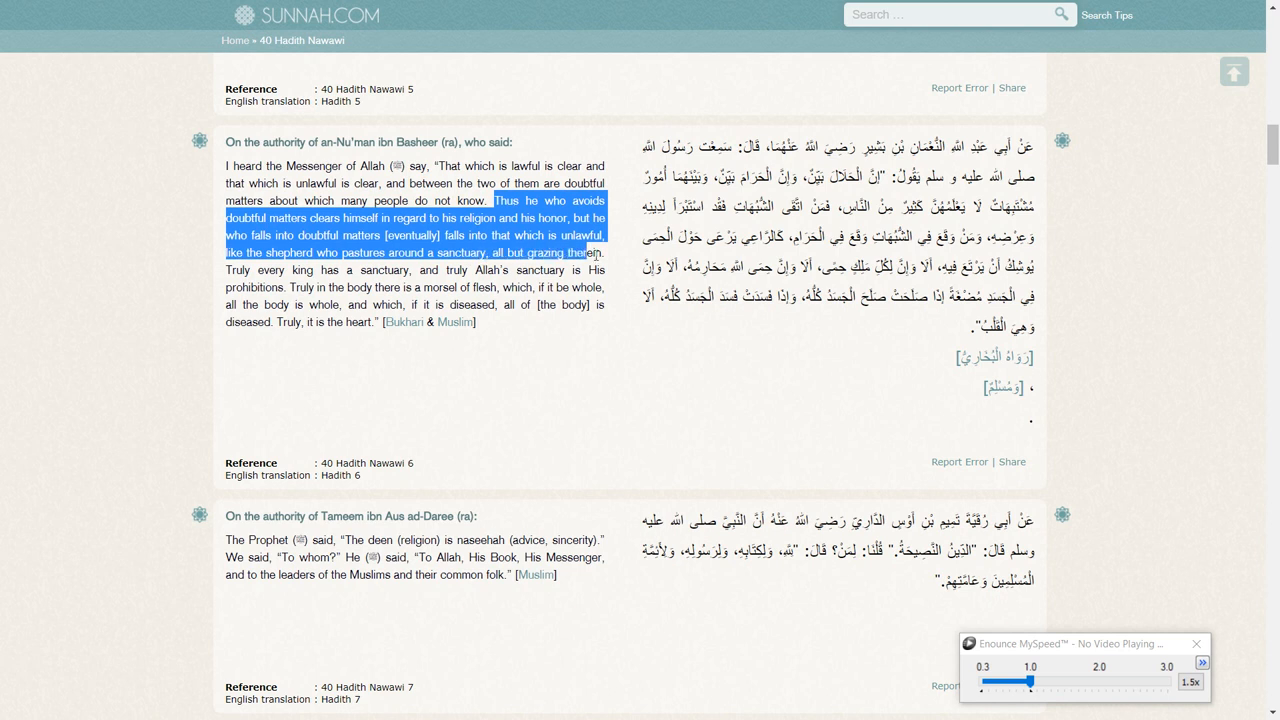
left_click(224, 272)
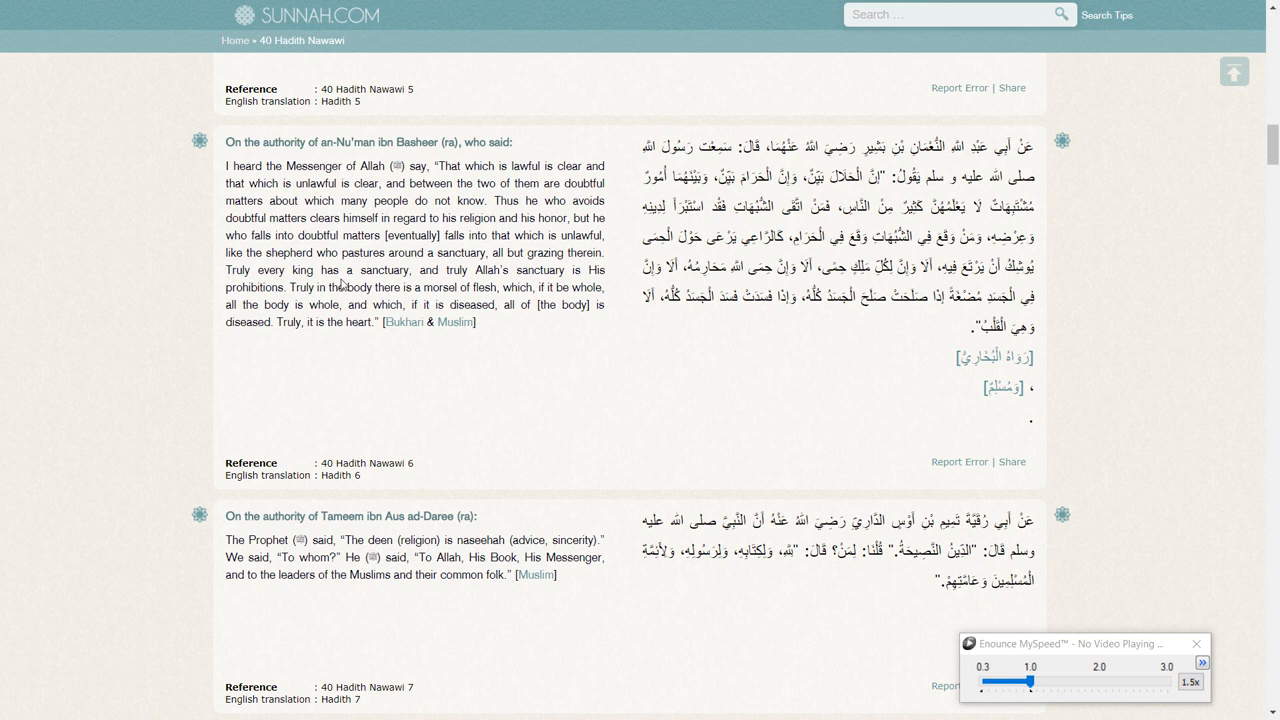
mouse_move(495, 268)
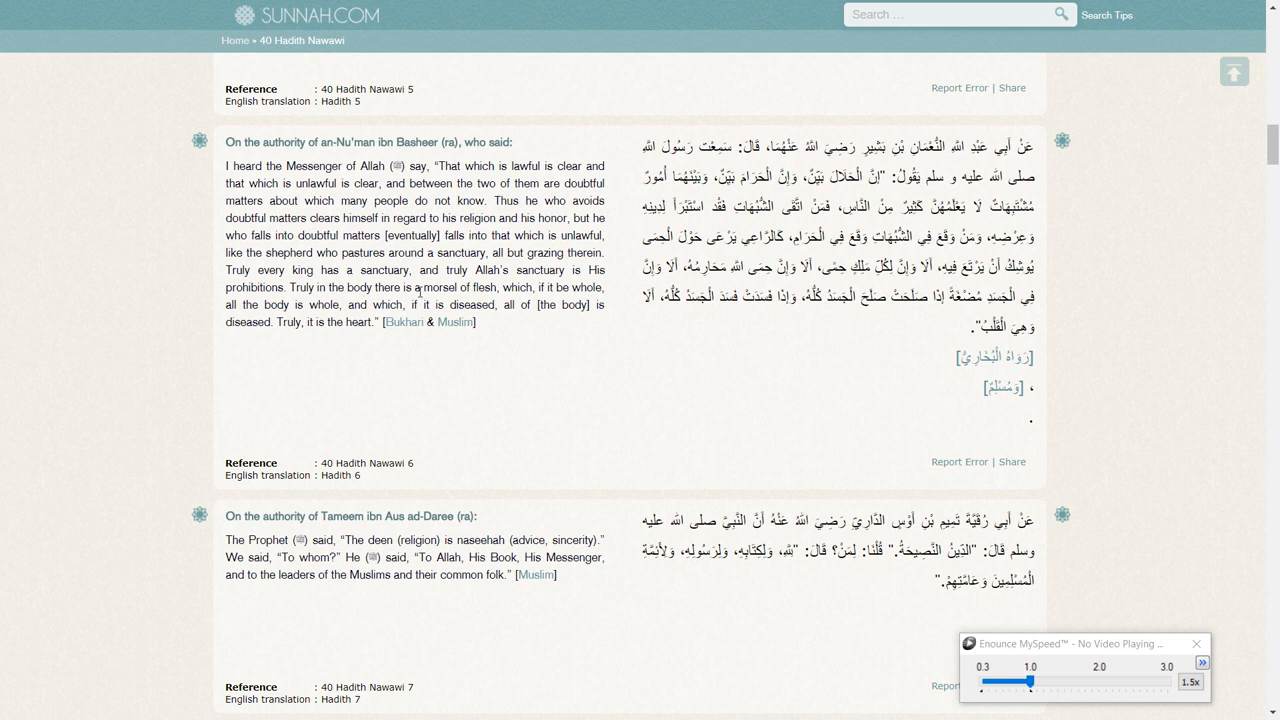
mouse_move(285, 303)
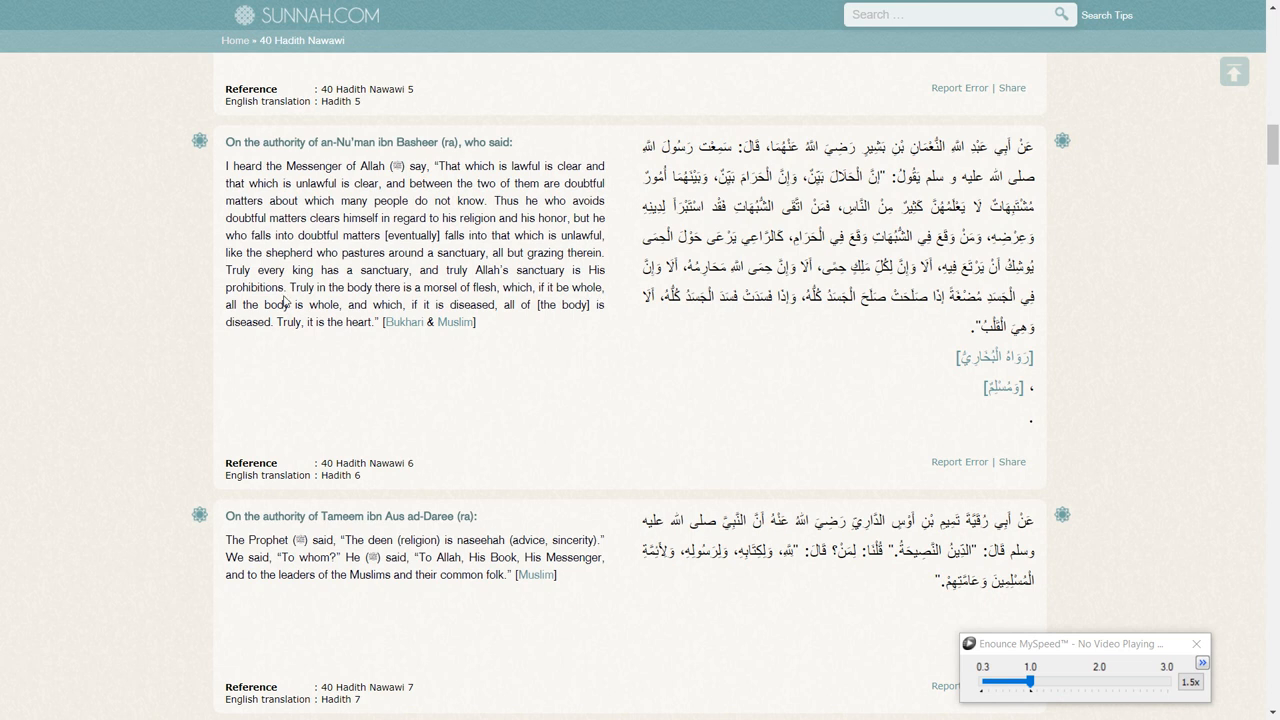
mouse_move(449, 310)
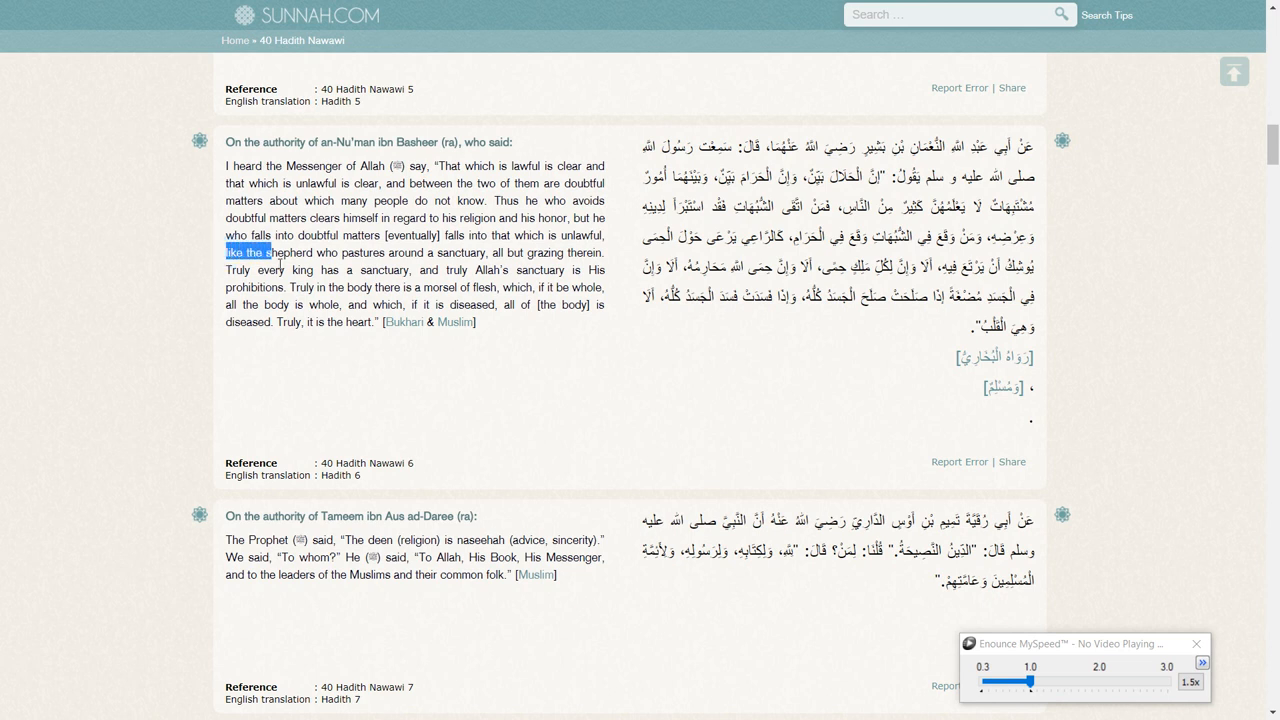
left_click_drag(280, 252, 595, 252)
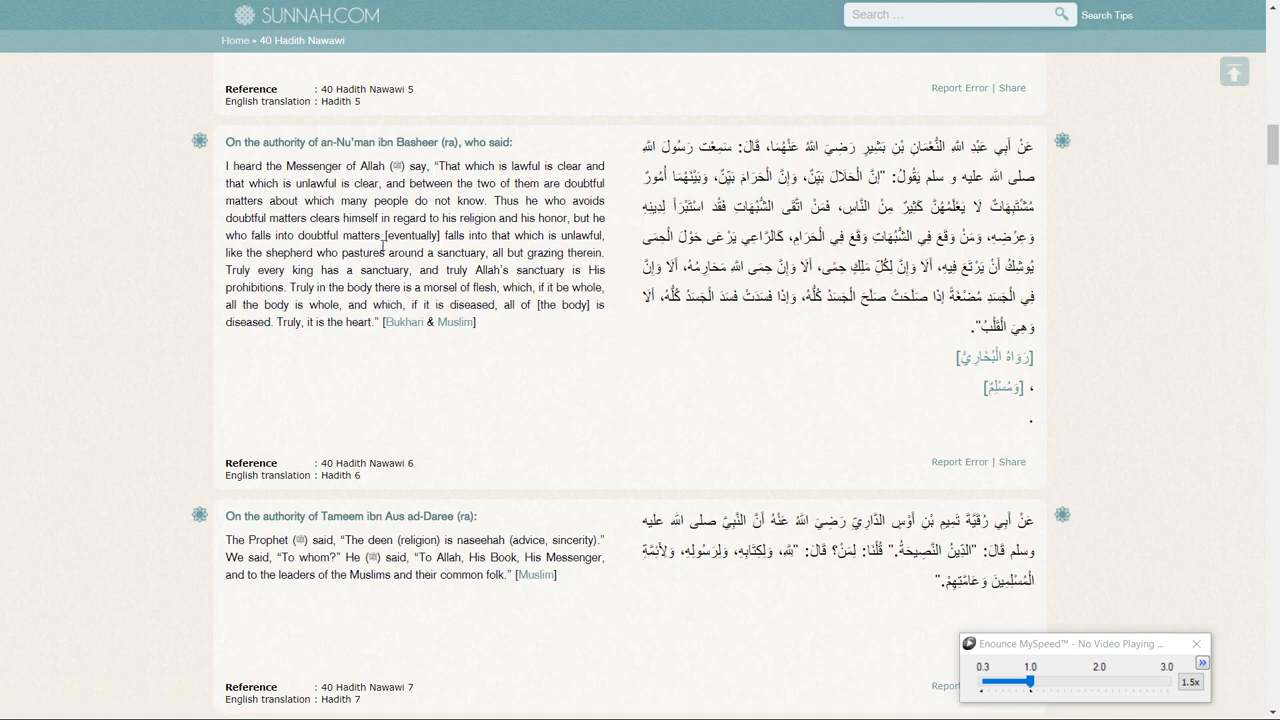
mouse_move(273, 250)
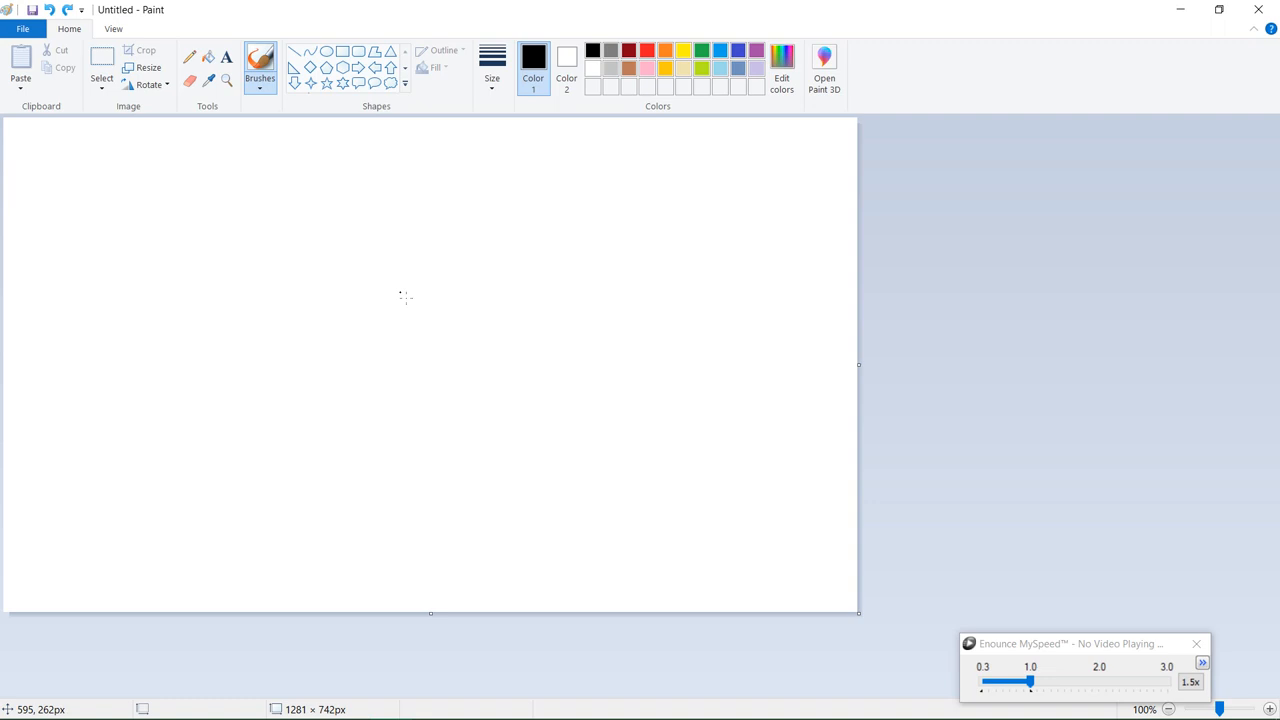
mouse_move(417, 277)
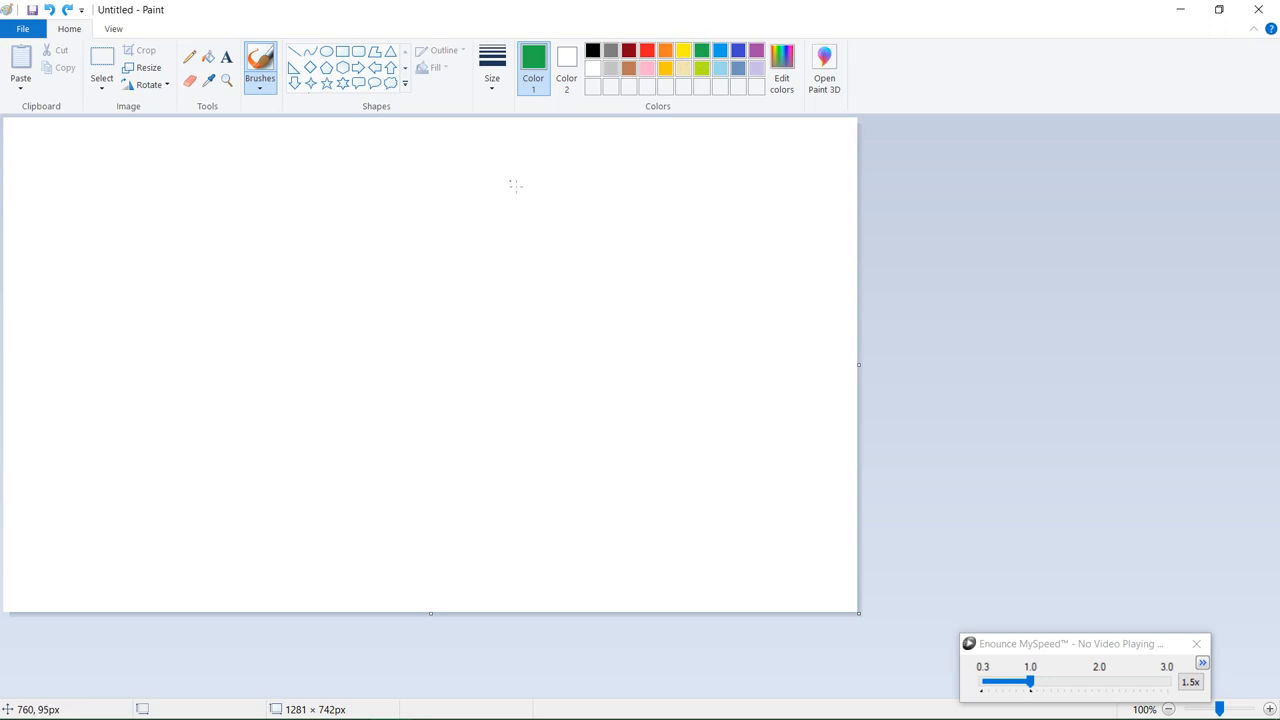
Draw a closed green outer loop and a red cross inside the inner zone.
left_click_drag(490, 145, 253, 478)
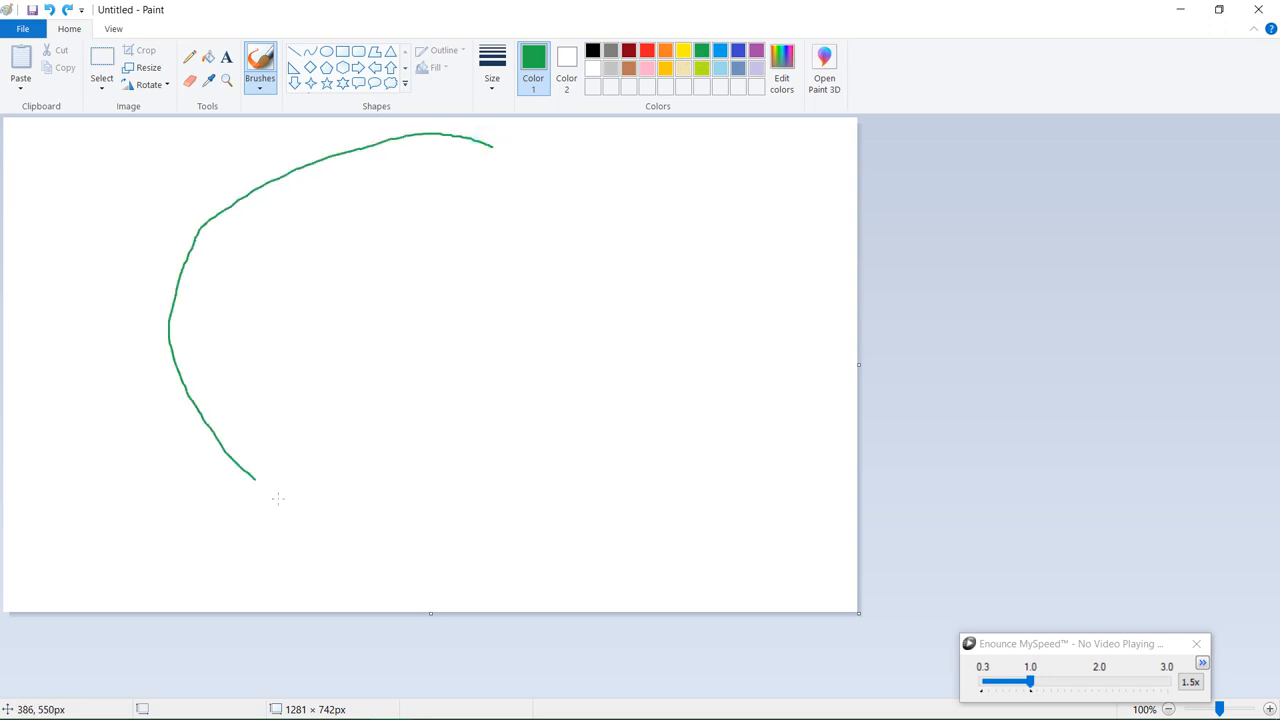
left_click_drag(253, 475, 435, 140)
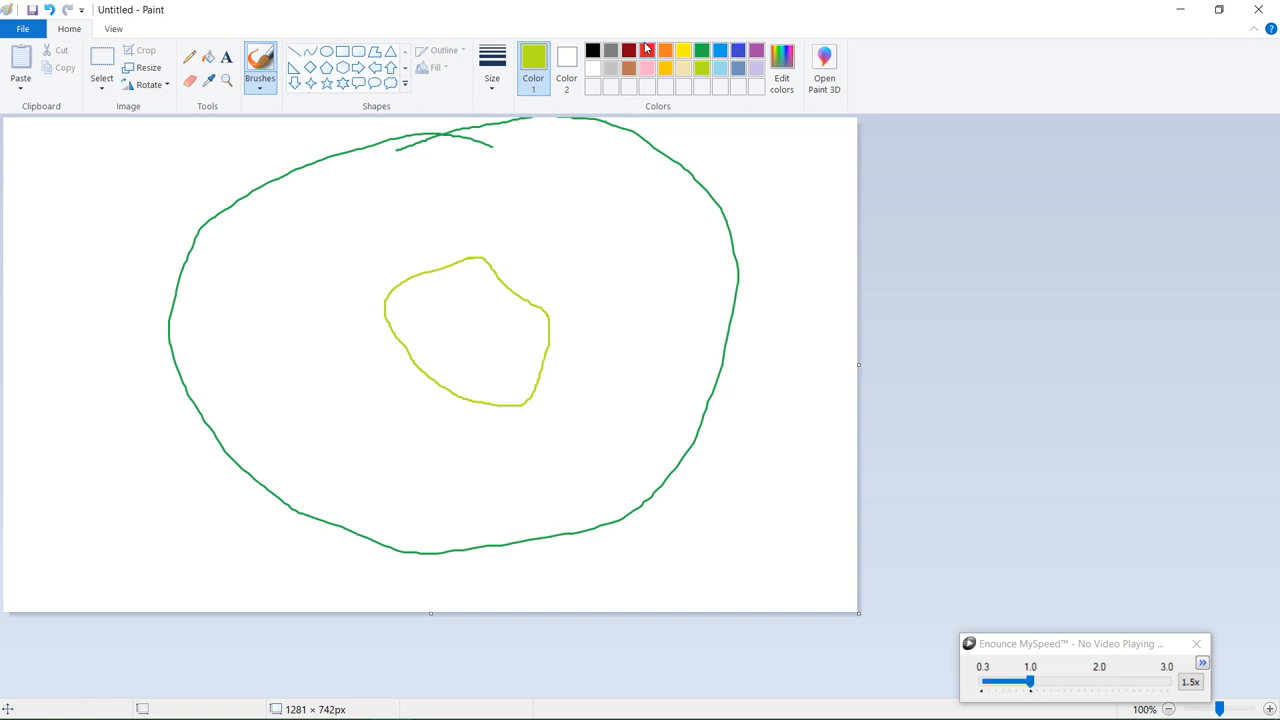
left_click_drag(422, 340, 477, 305)
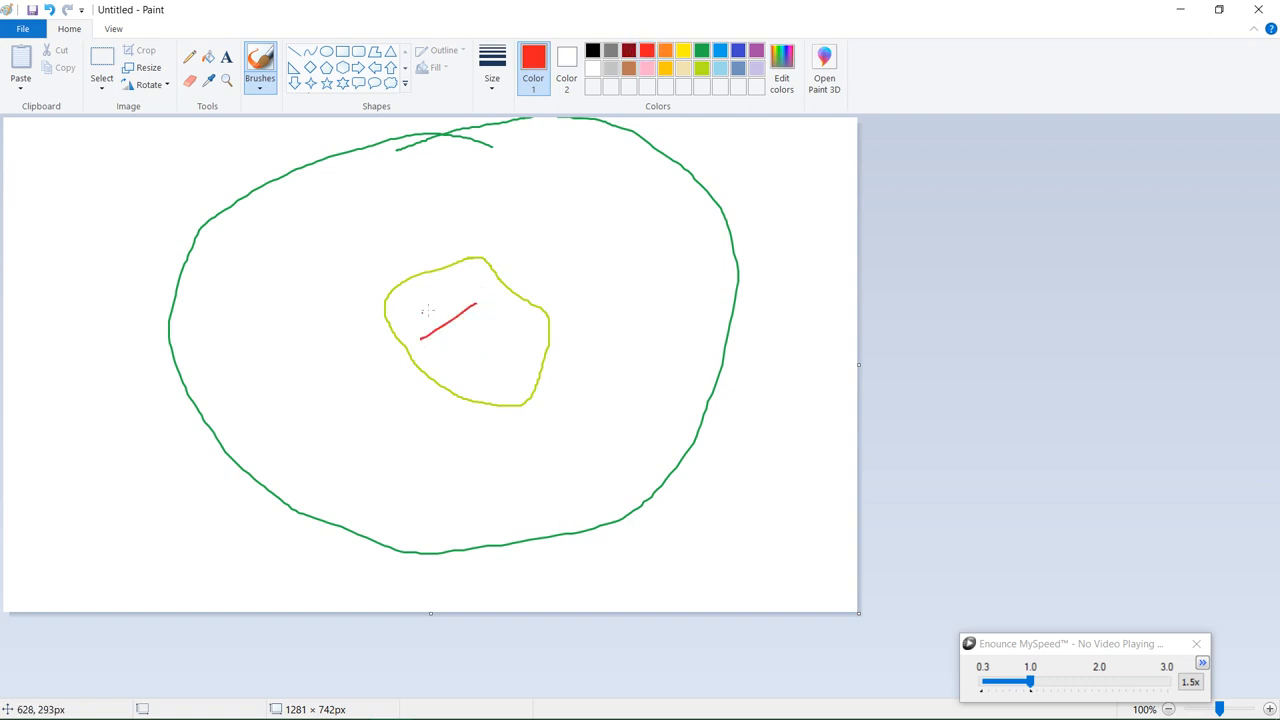
left_click_drag(478, 300, 423, 343)
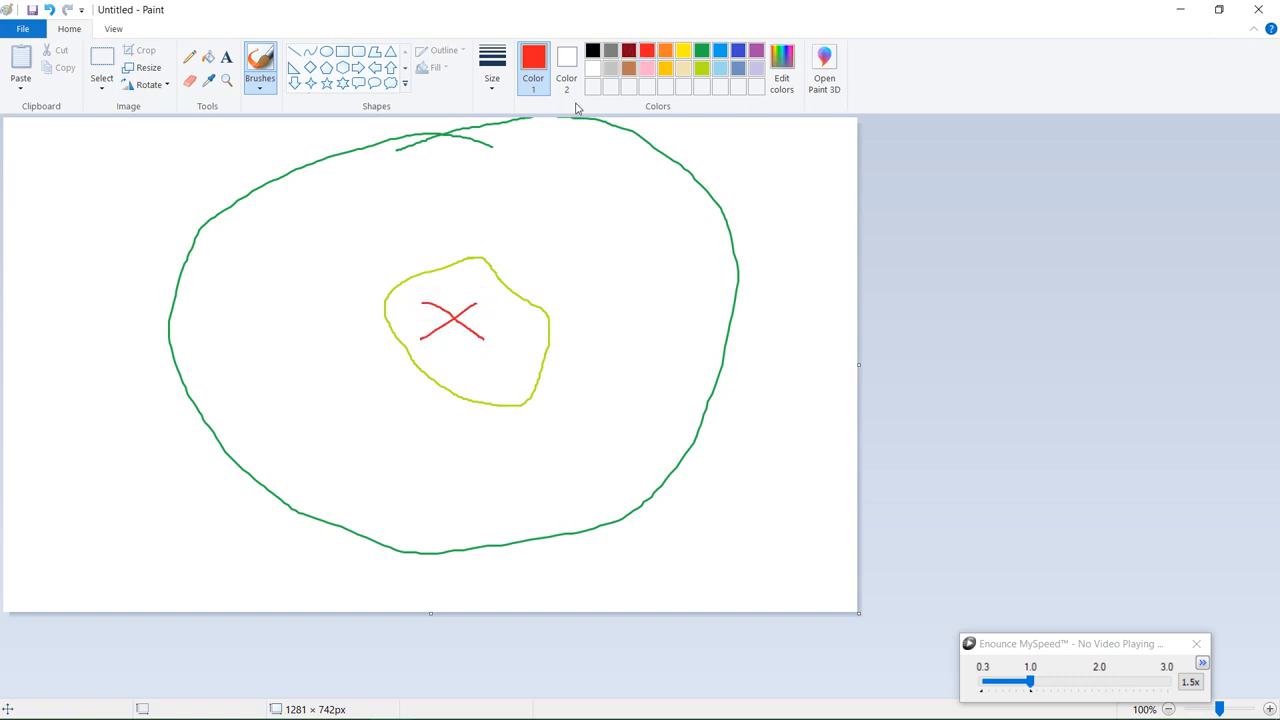
mouse_move(755, 195)
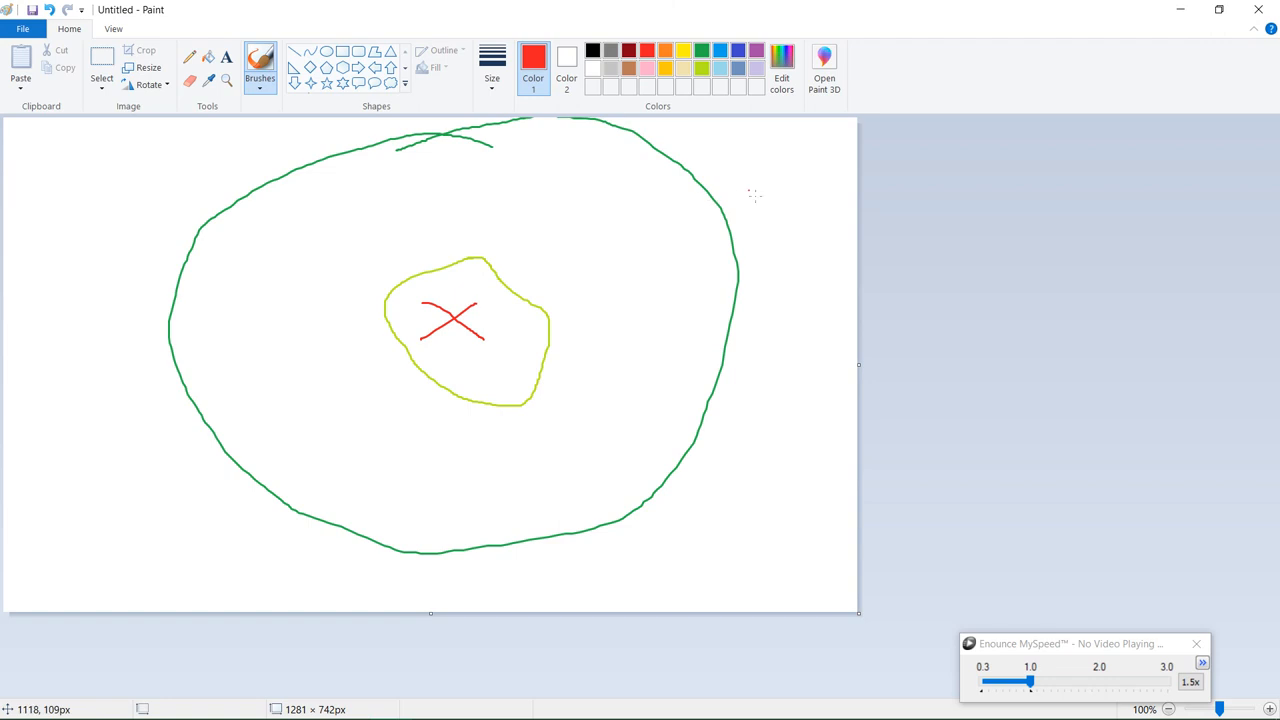
mouse_move(684, 245)
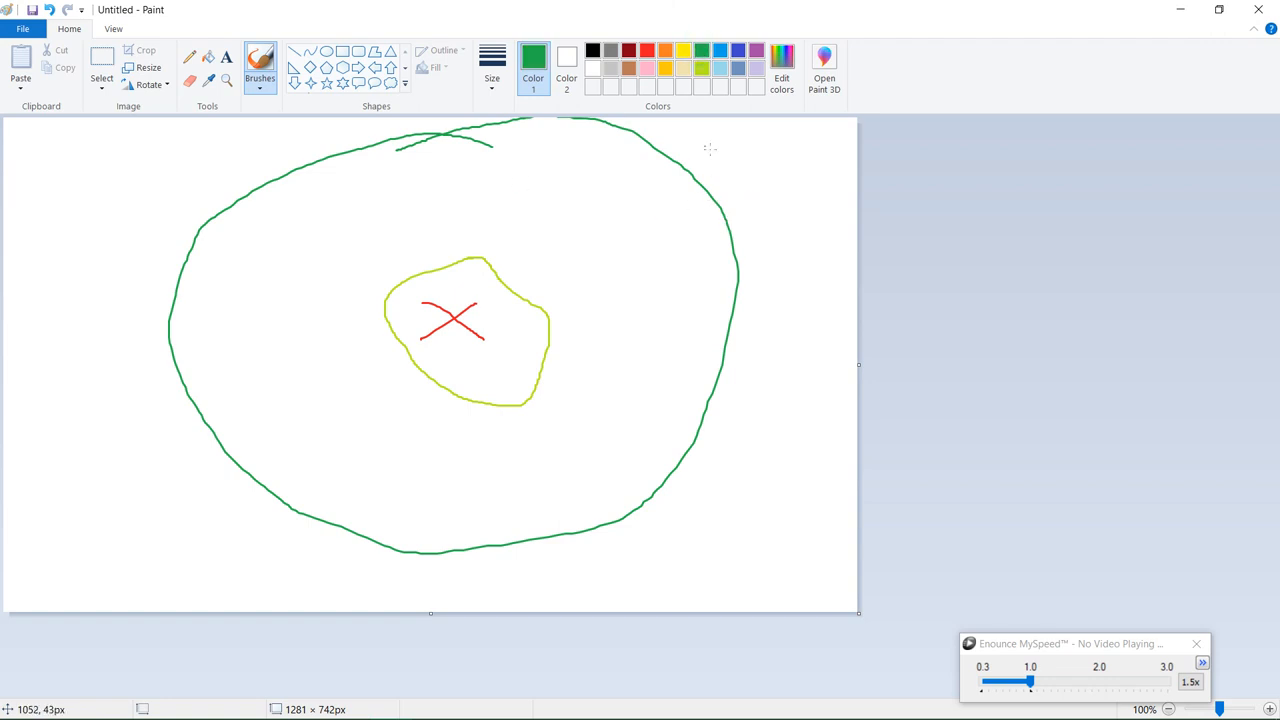
Draw a wider green loop around everything, then two black hatch strokes in the outer band.
left_click_drag(735, 123, 823, 390)
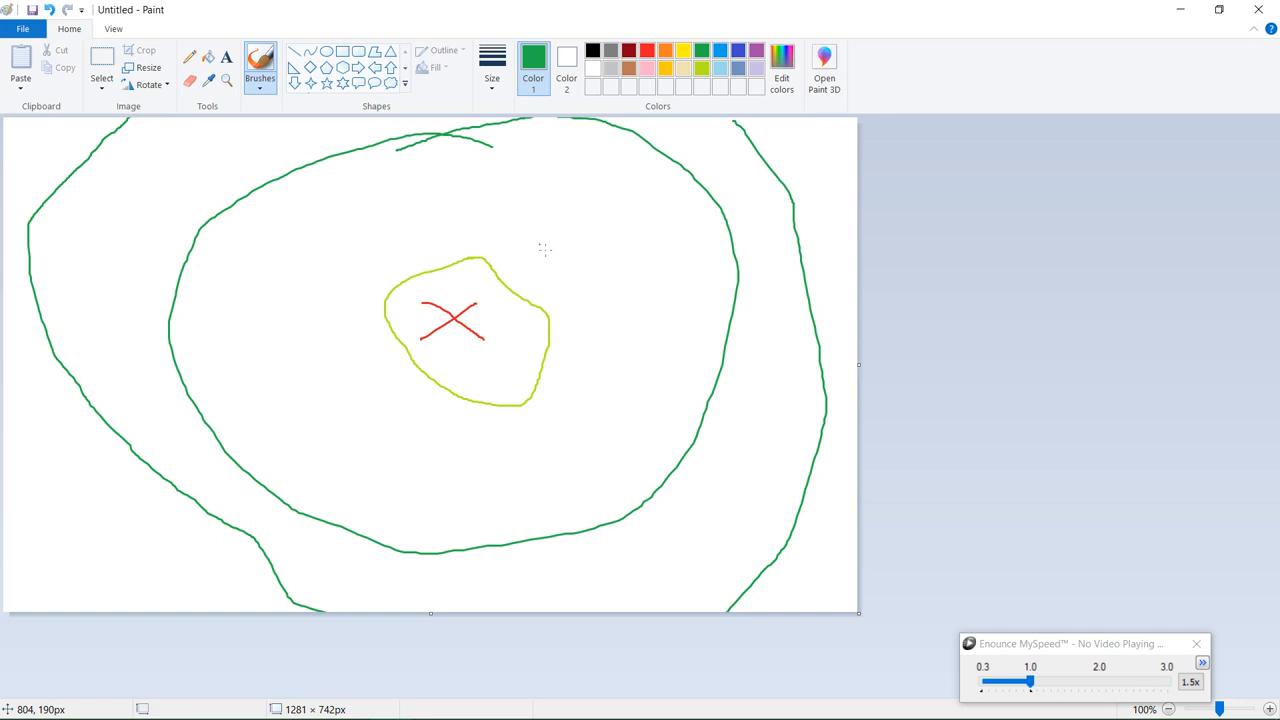
mouse_move(593, 190)
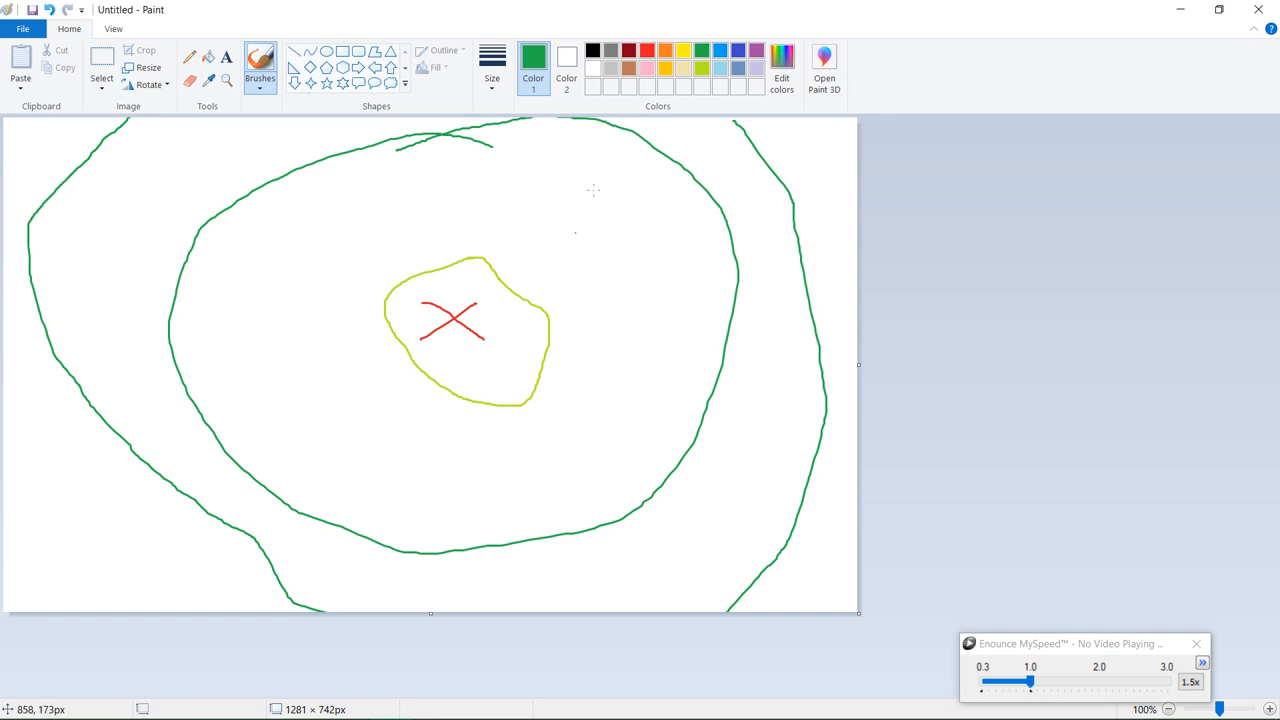
left_click(591, 50)
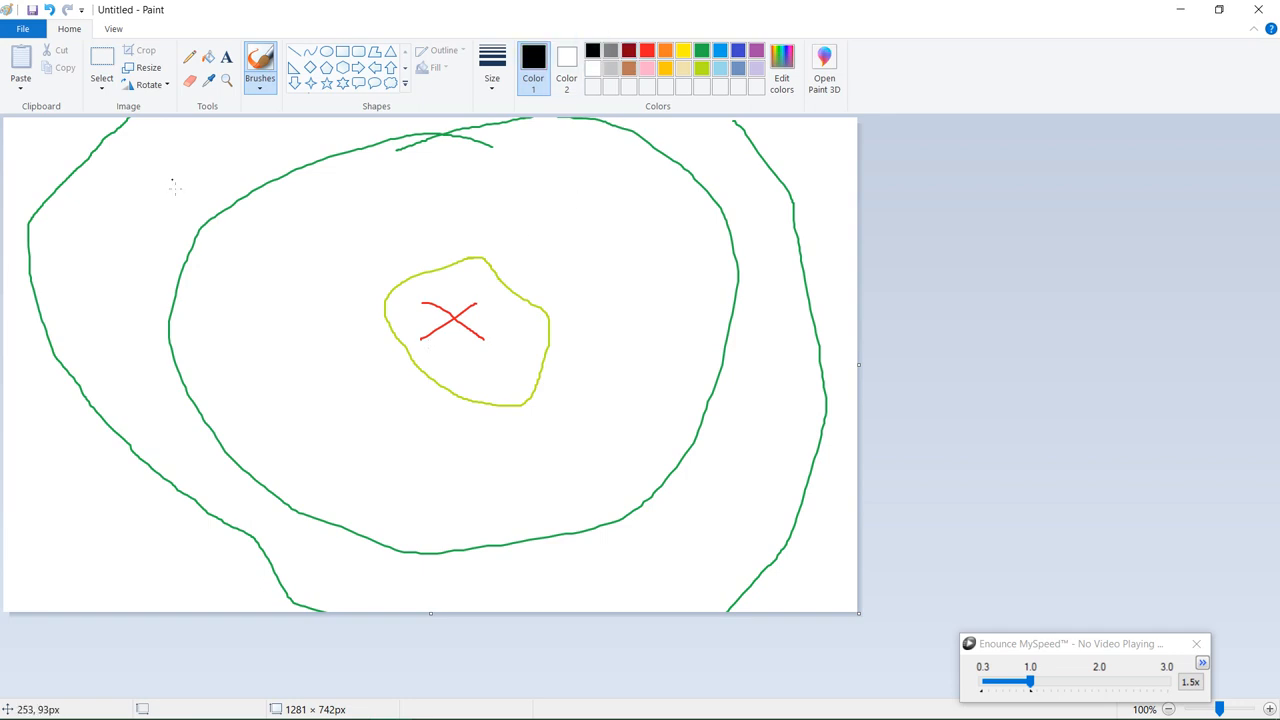
left_click_drag(70, 215, 73, 250)
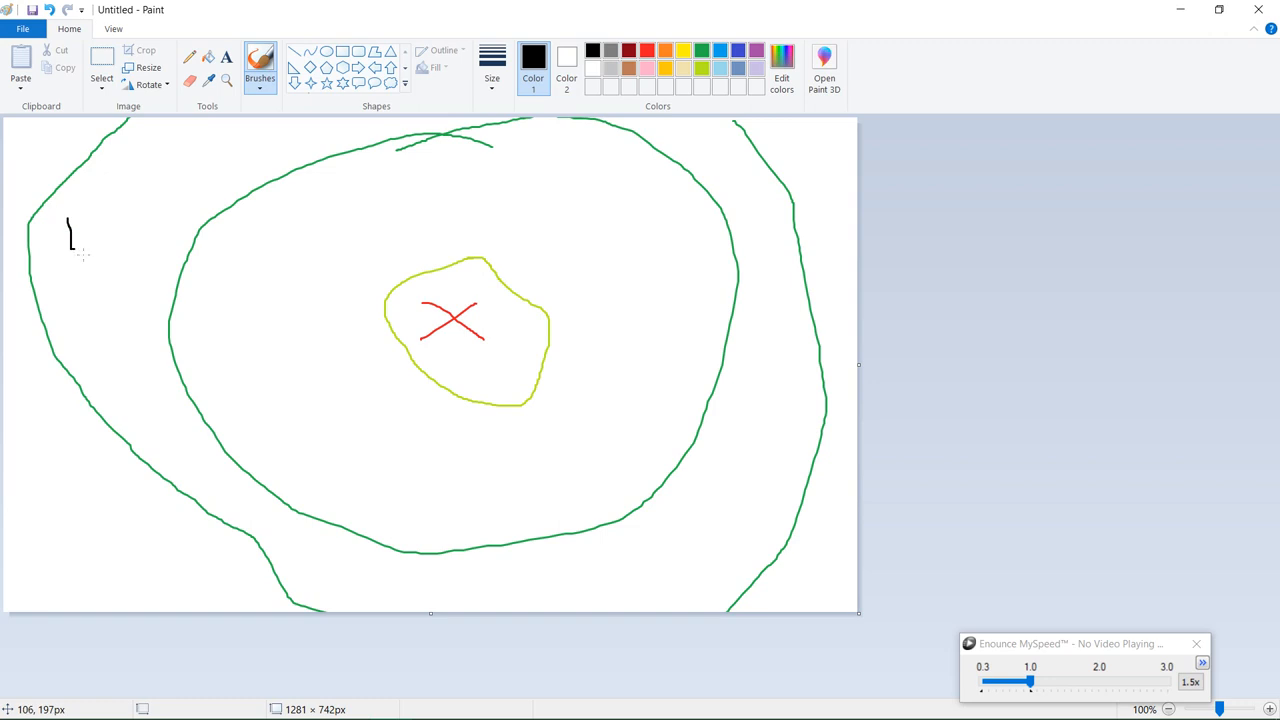
left_click_drag(70, 248, 155, 185)
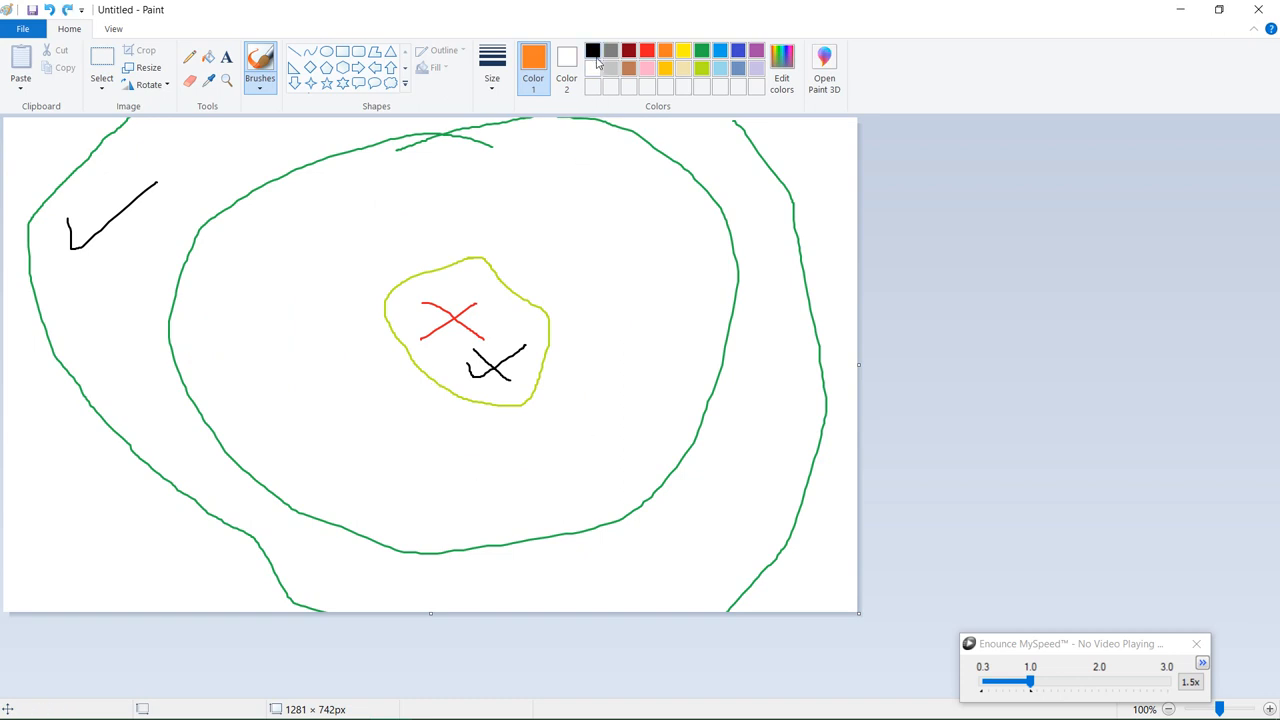
Sketch a black sheep in the upper-left of the outer zone.
left_click(592, 50)
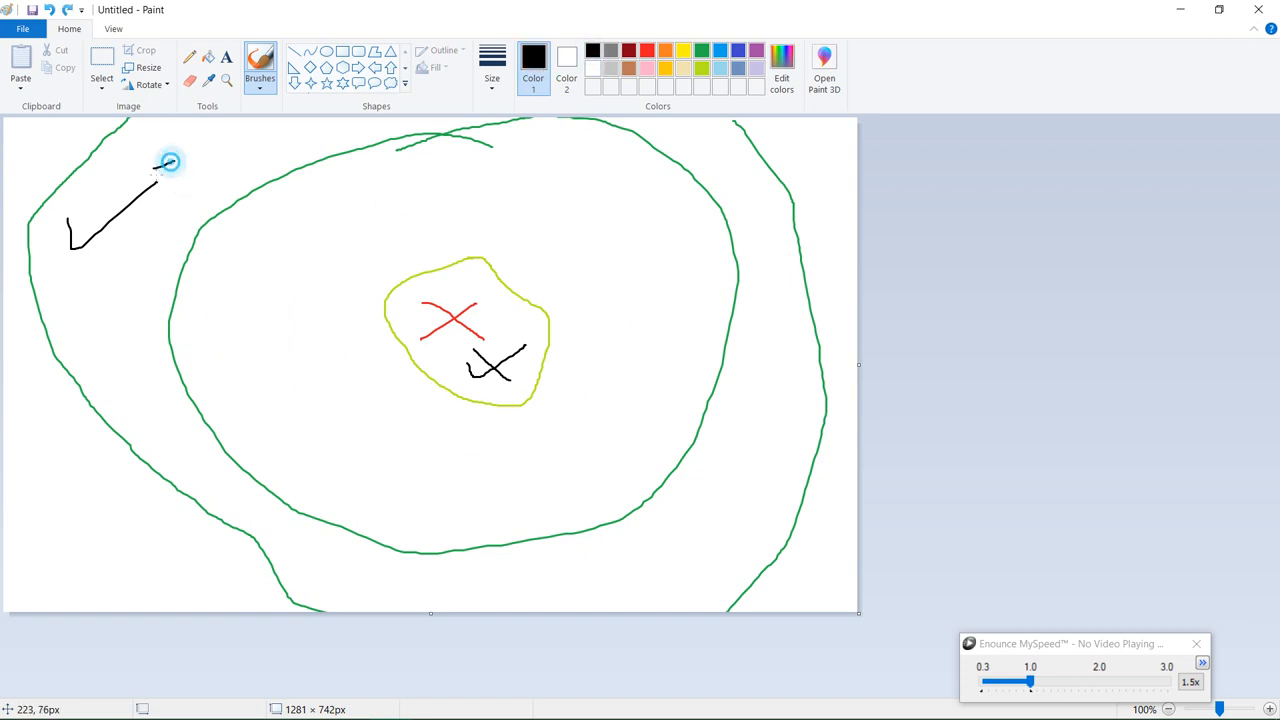
left_click_drag(170, 160, 230, 155)
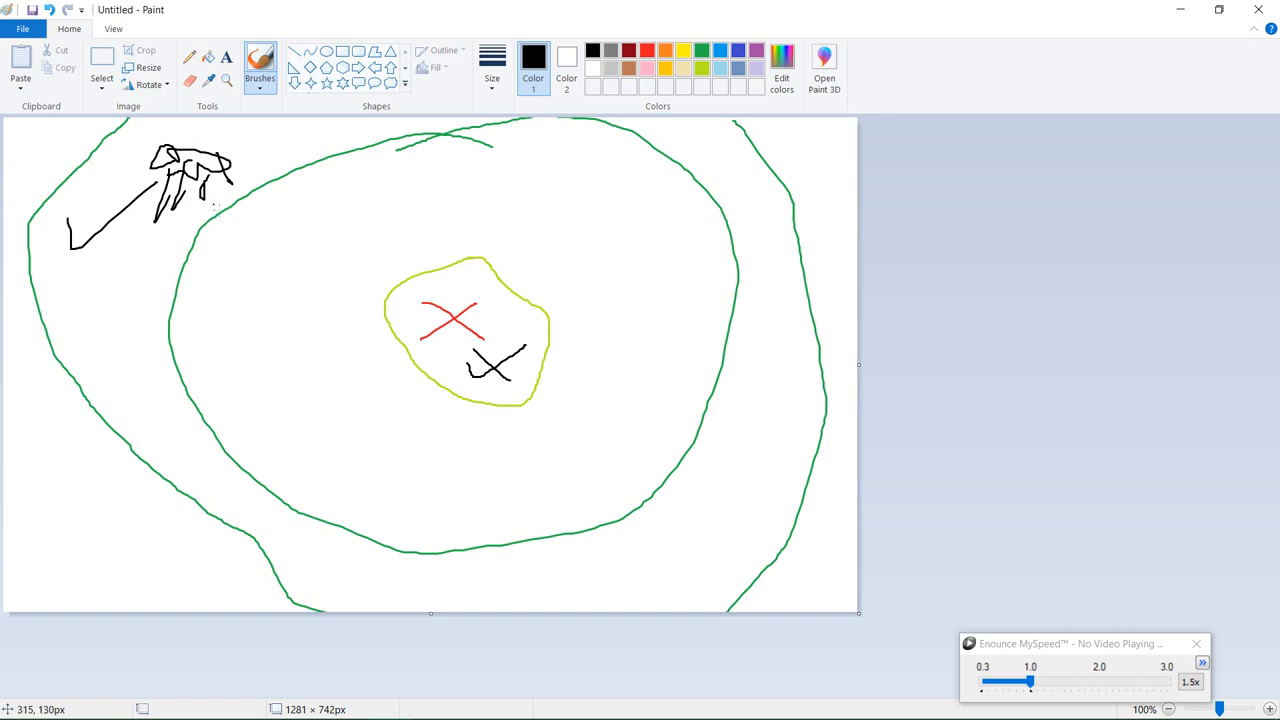
Draw the sheep's black path rightward across the middle zone and down into the yellow centre.
left_click_drag(210, 210, 300, 250)
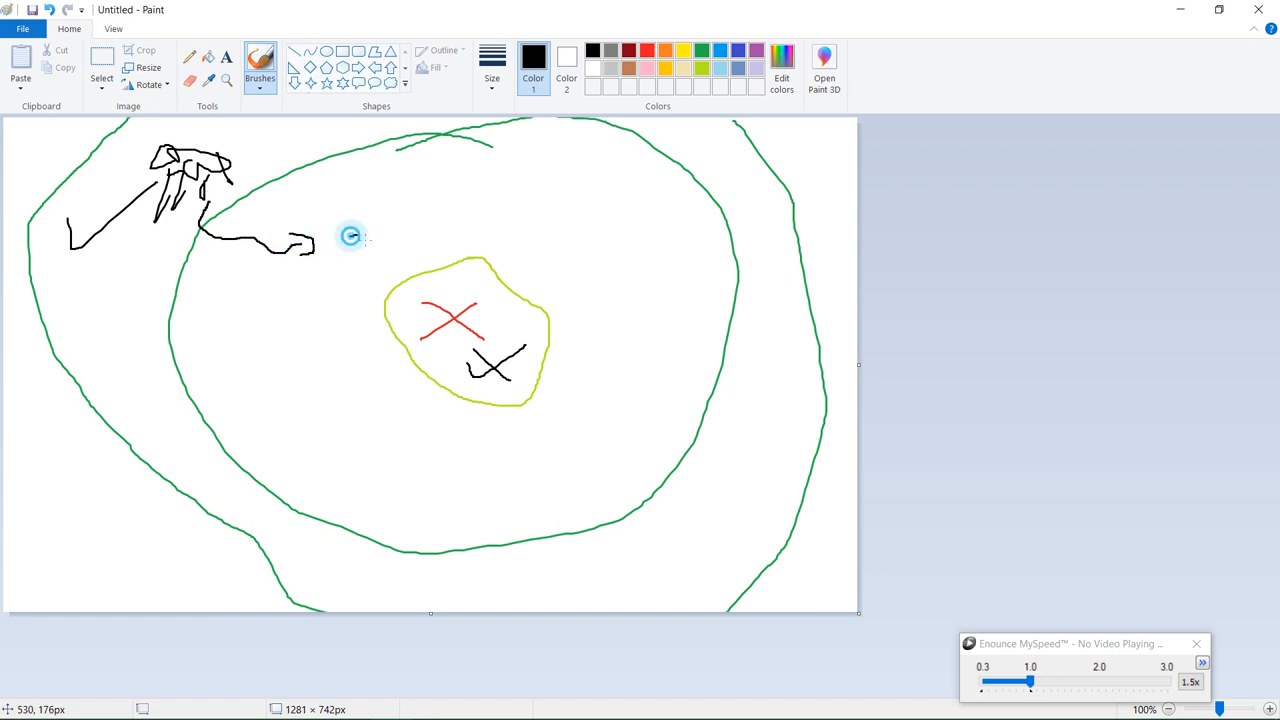
left_click_drag(351, 236, 465, 207)
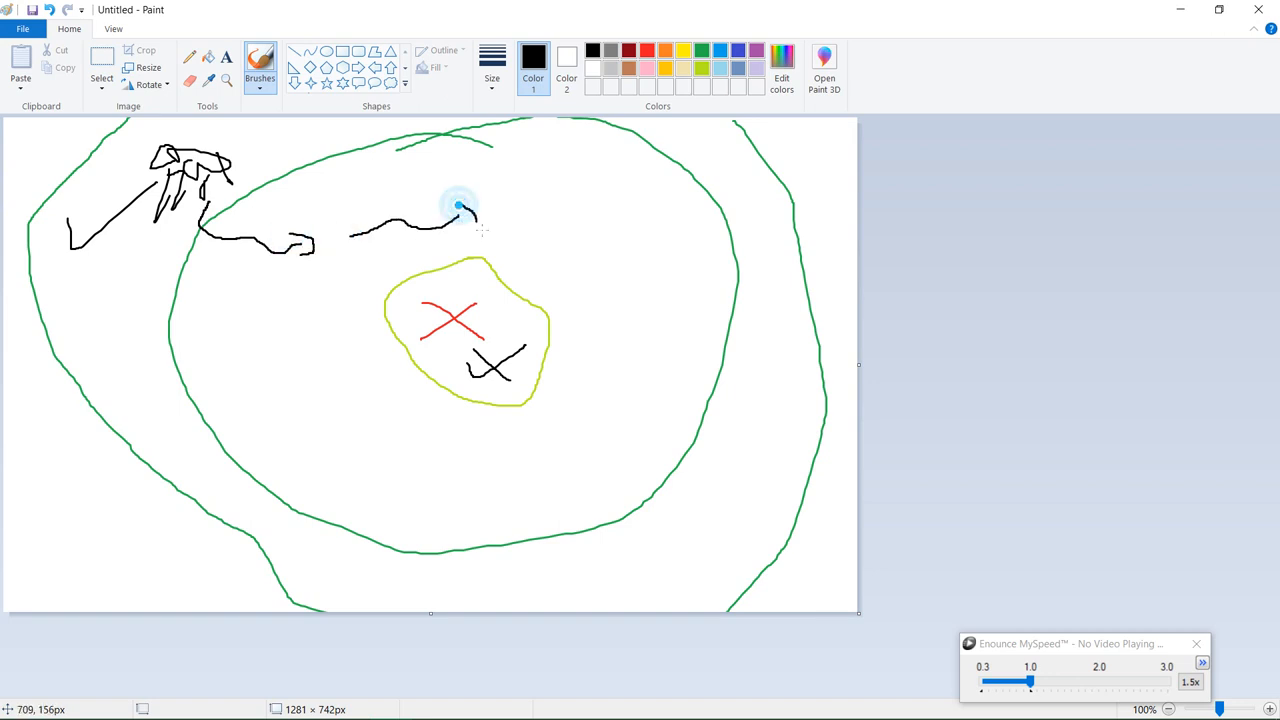
left_click_drag(480, 215, 595, 237)
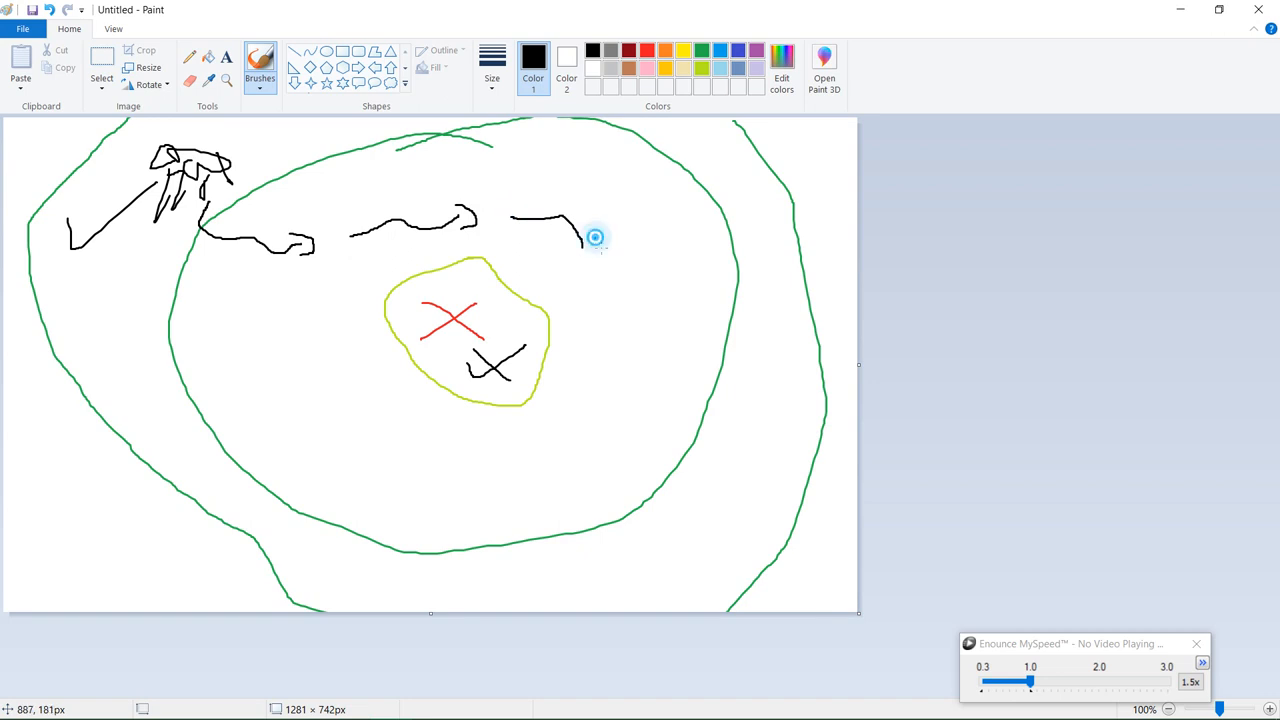
left_click_drag(580, 240, 590, 270)
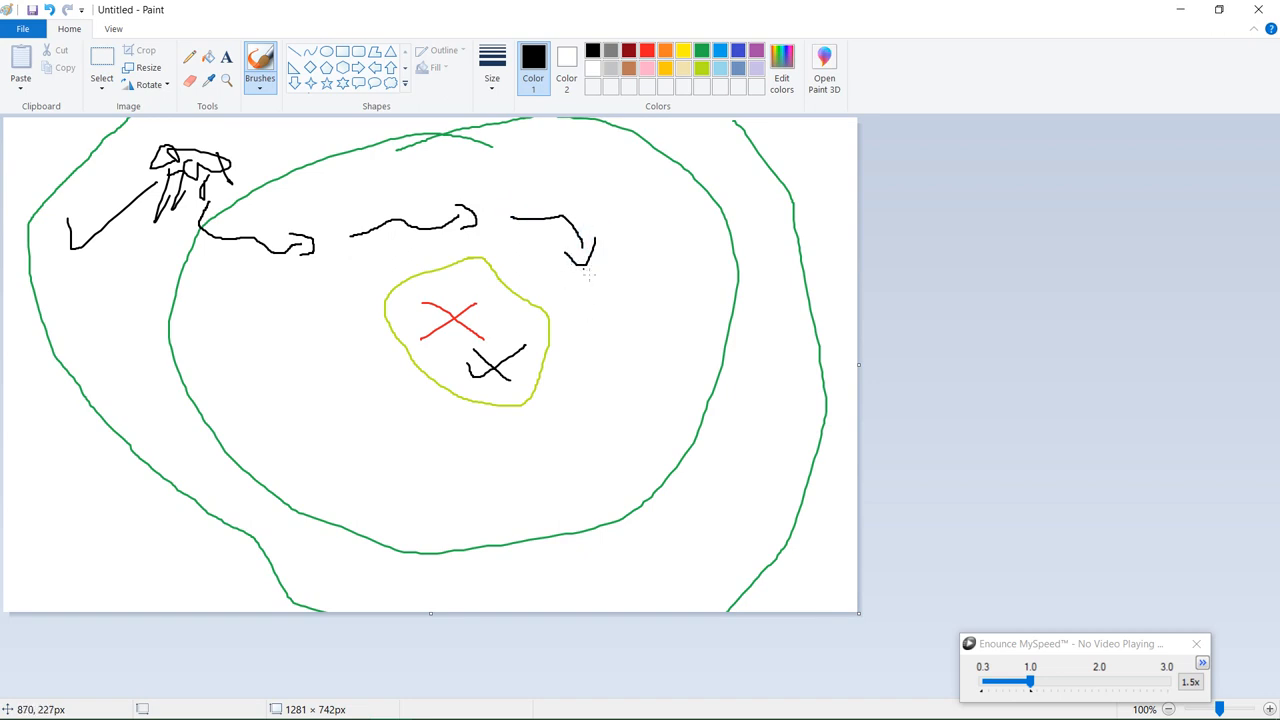
left_click_drag(590, 260, 560, 335)
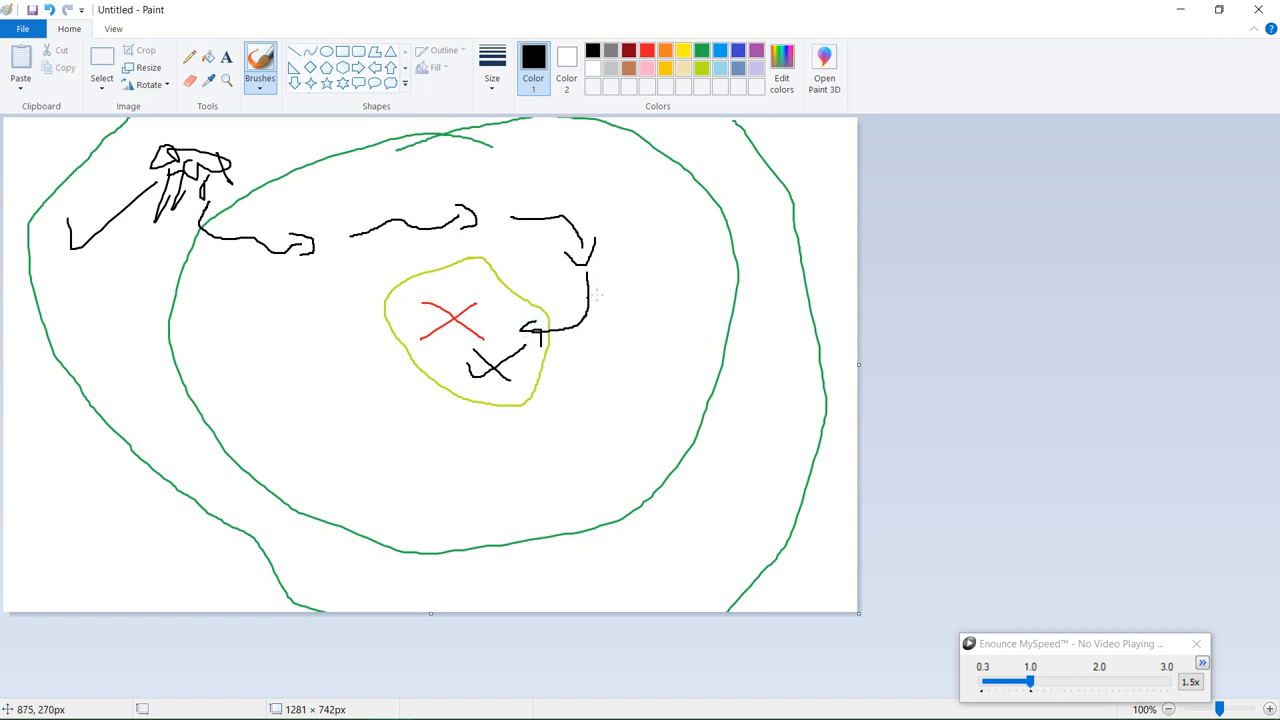
Add another black path curve back into the centre and mark red crosses along the path.
left_click_drag(625, 228, 635, 385)
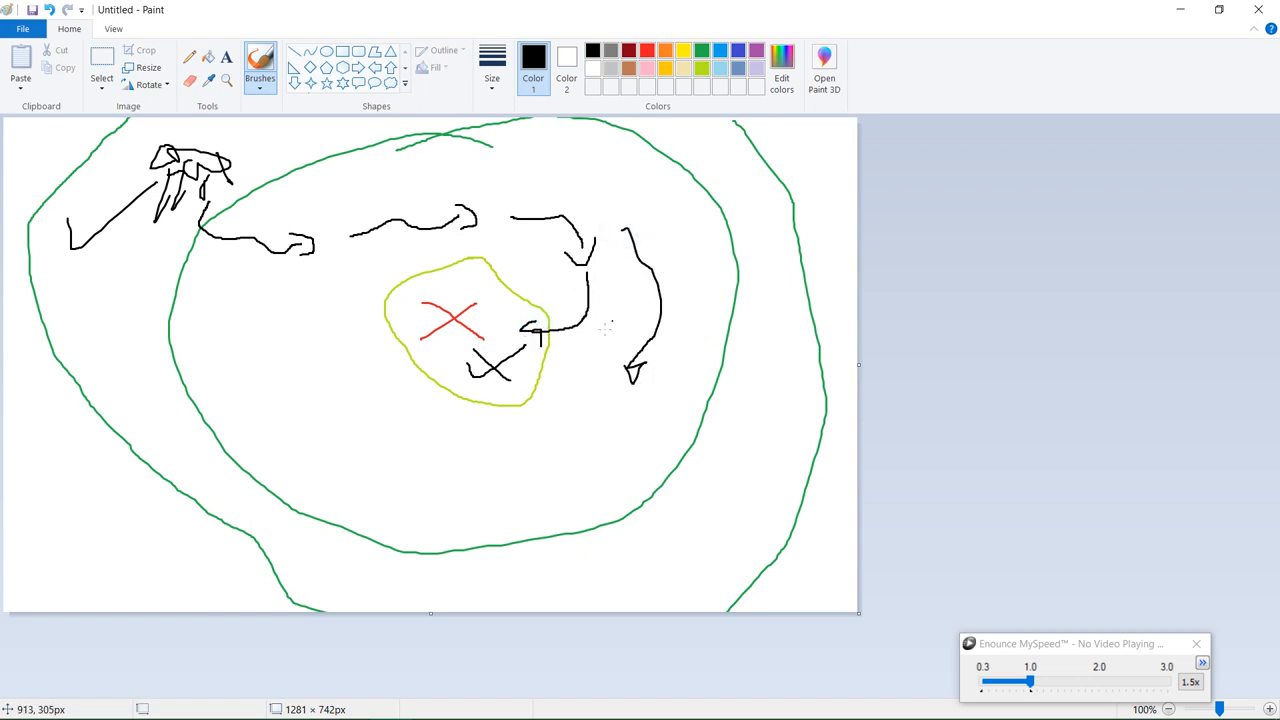
left_click_drag(540, 370, 615, 370)
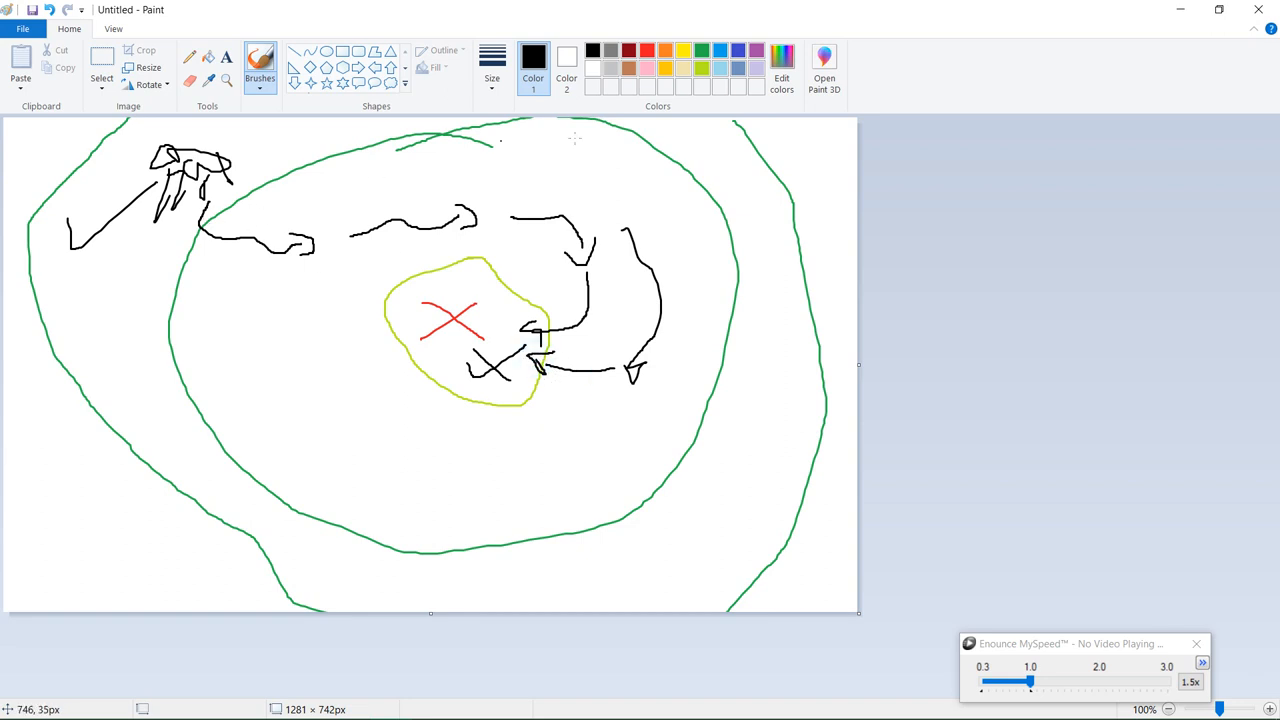
left_click(628, 50)
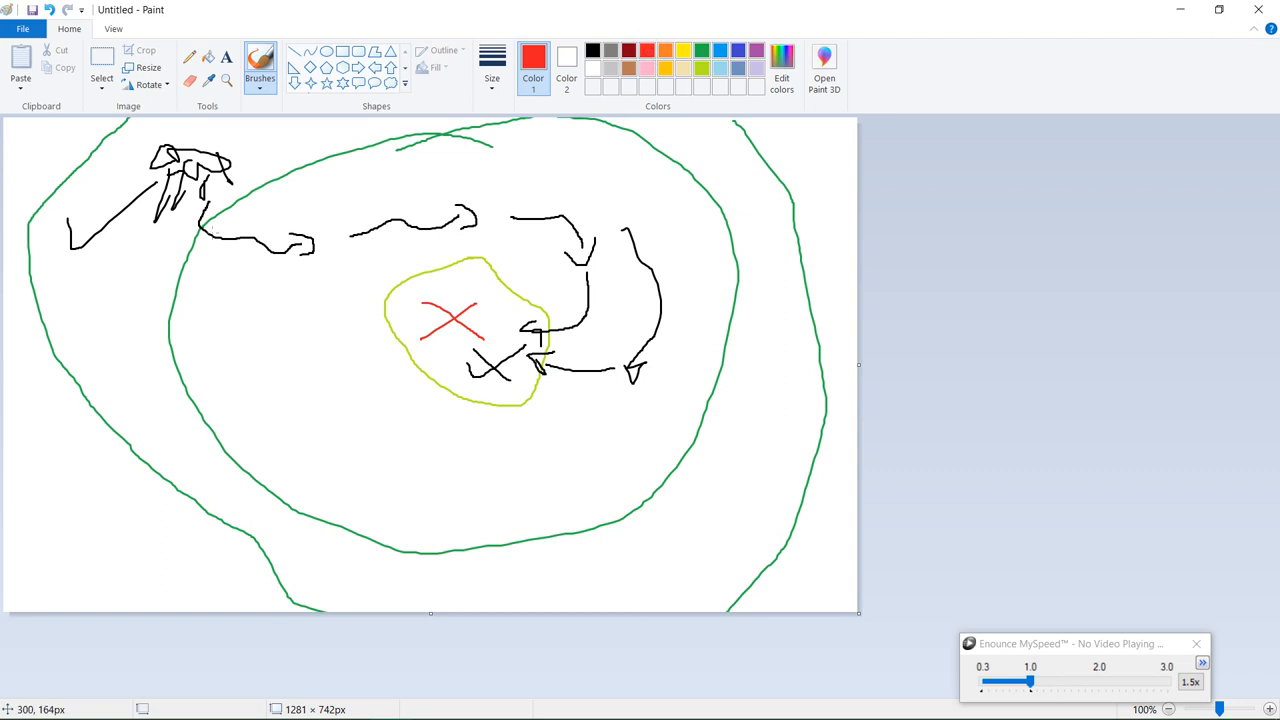
left_click_drag(210, 220, 195, 255)
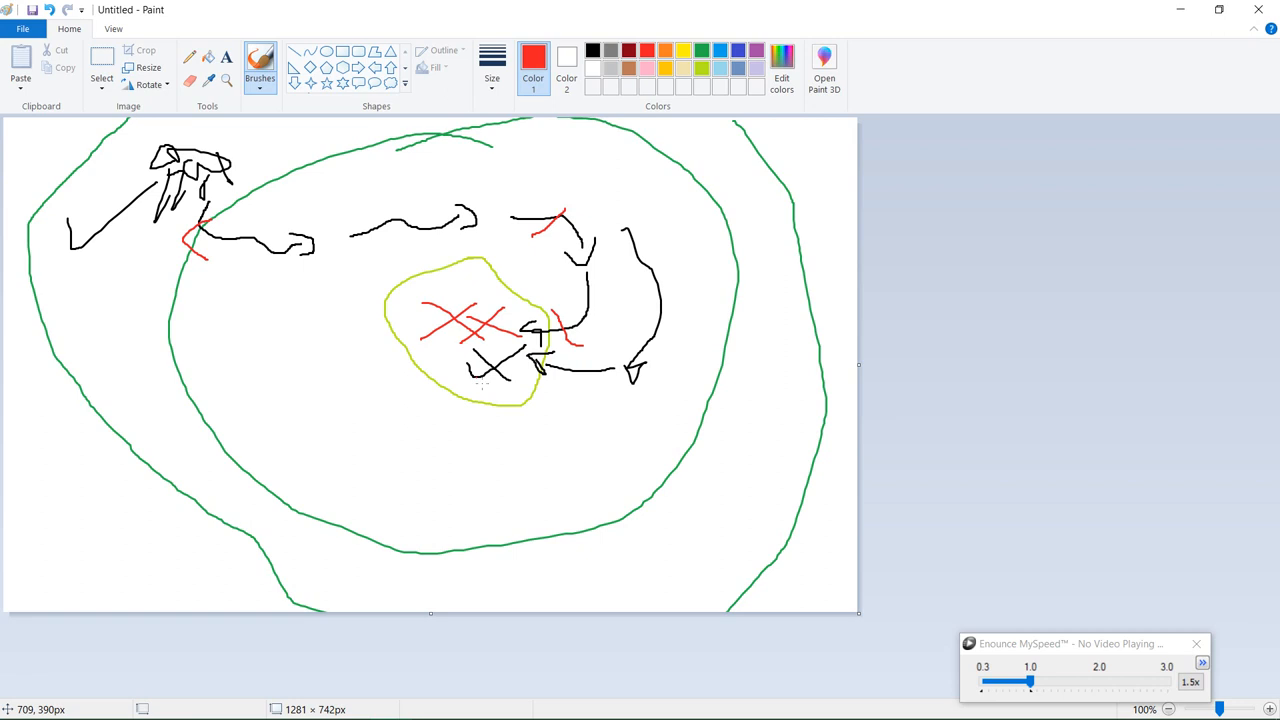
mouse_move(525, 257)
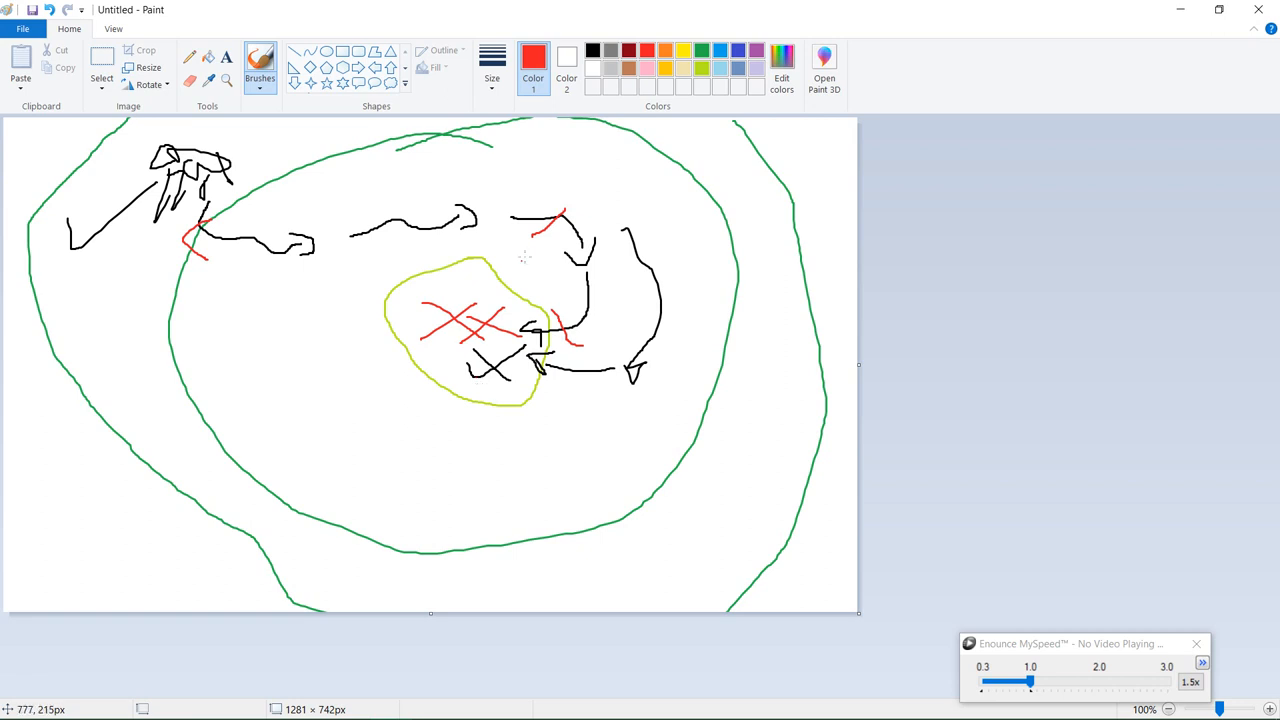
Switch the brush colour back to black.
left_click(591, 50)
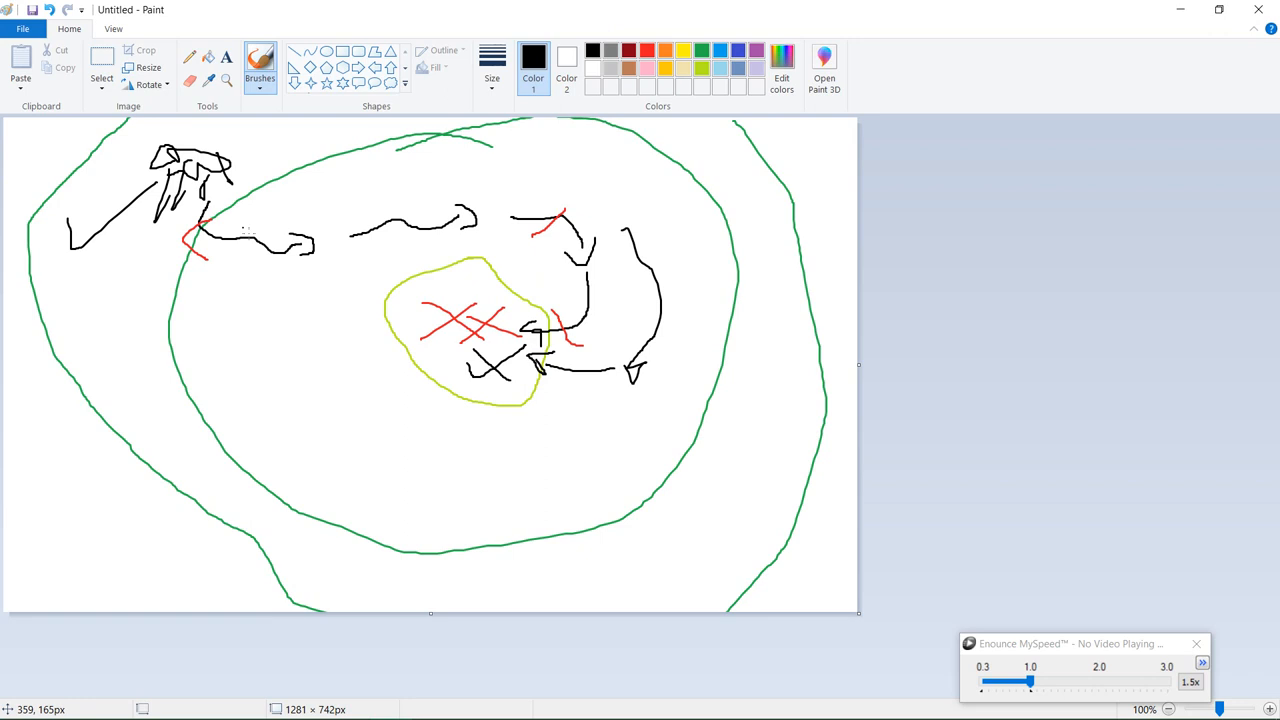
mouse_move(445, 289)
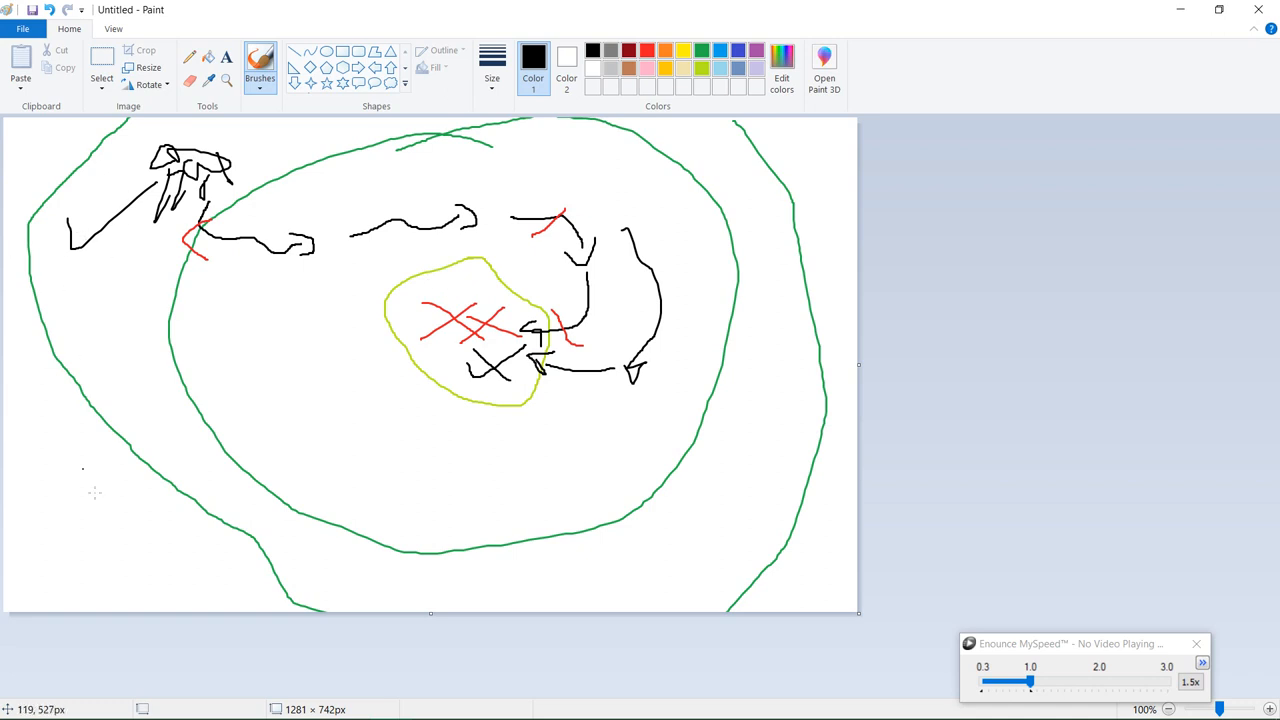
mouse_move(464, 510)
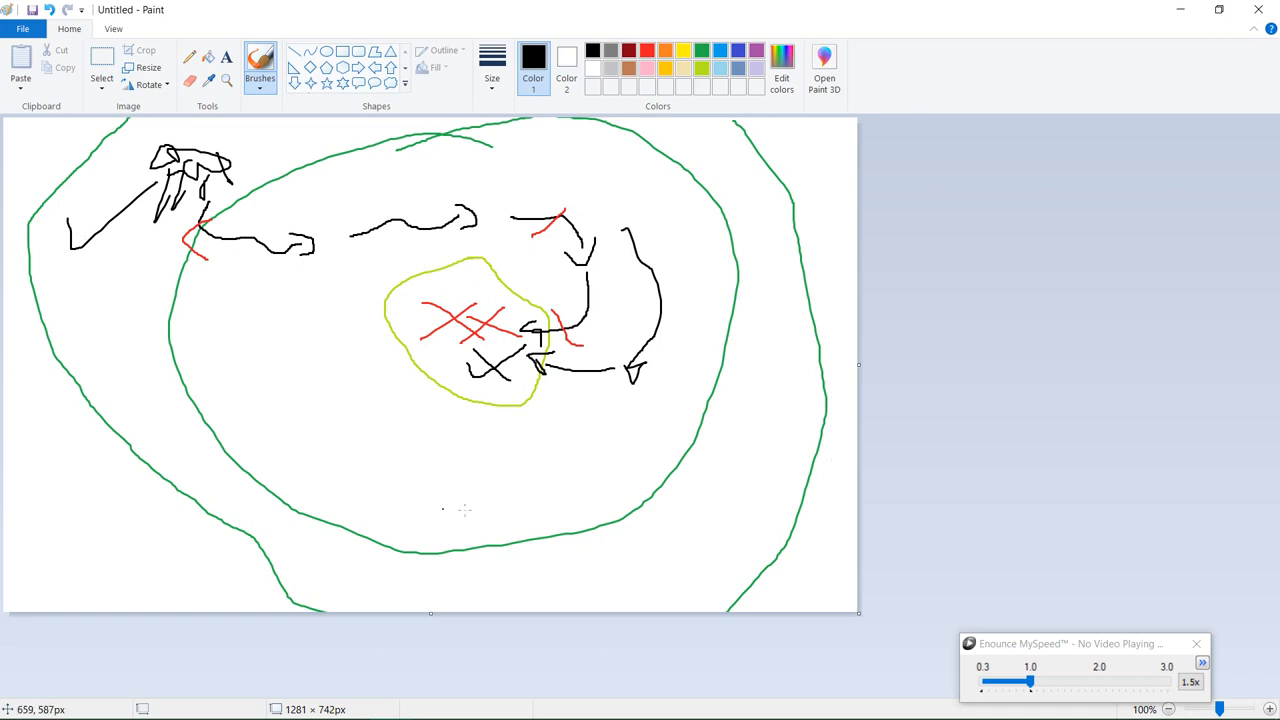
mouse_move(399, 263)
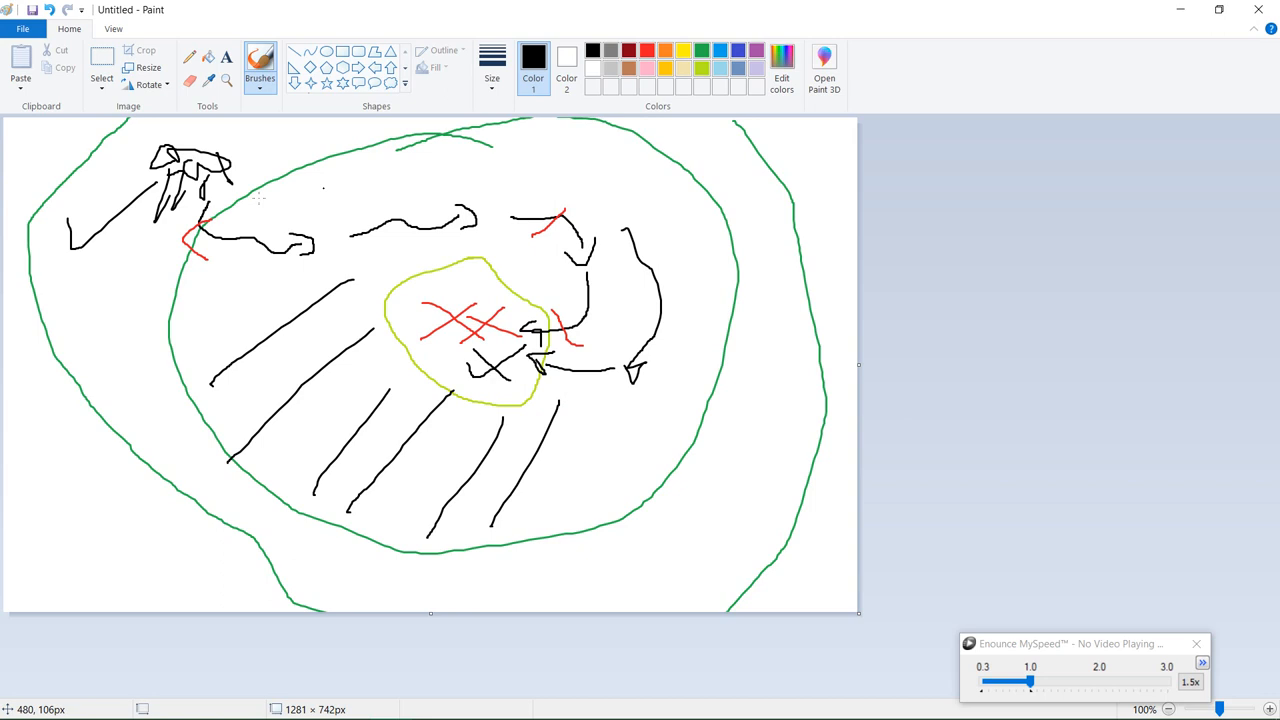
mouse_move(332, 252)
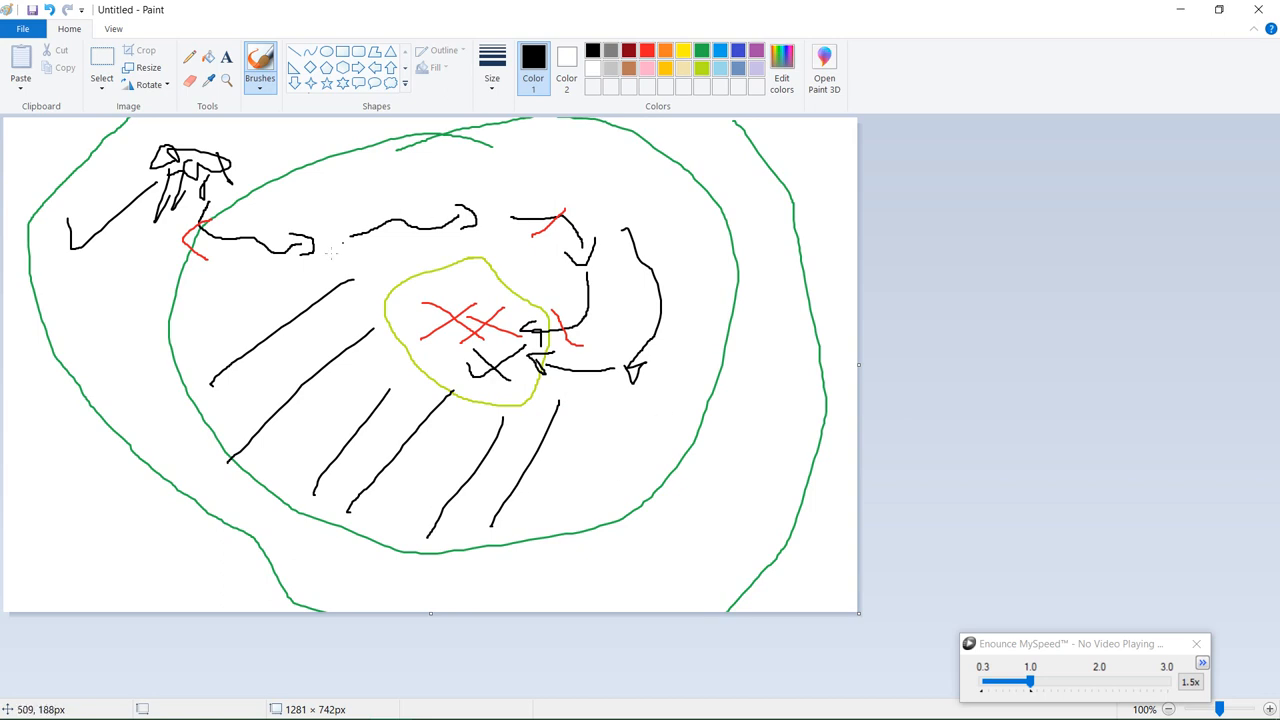
mouse_move(586, 271)
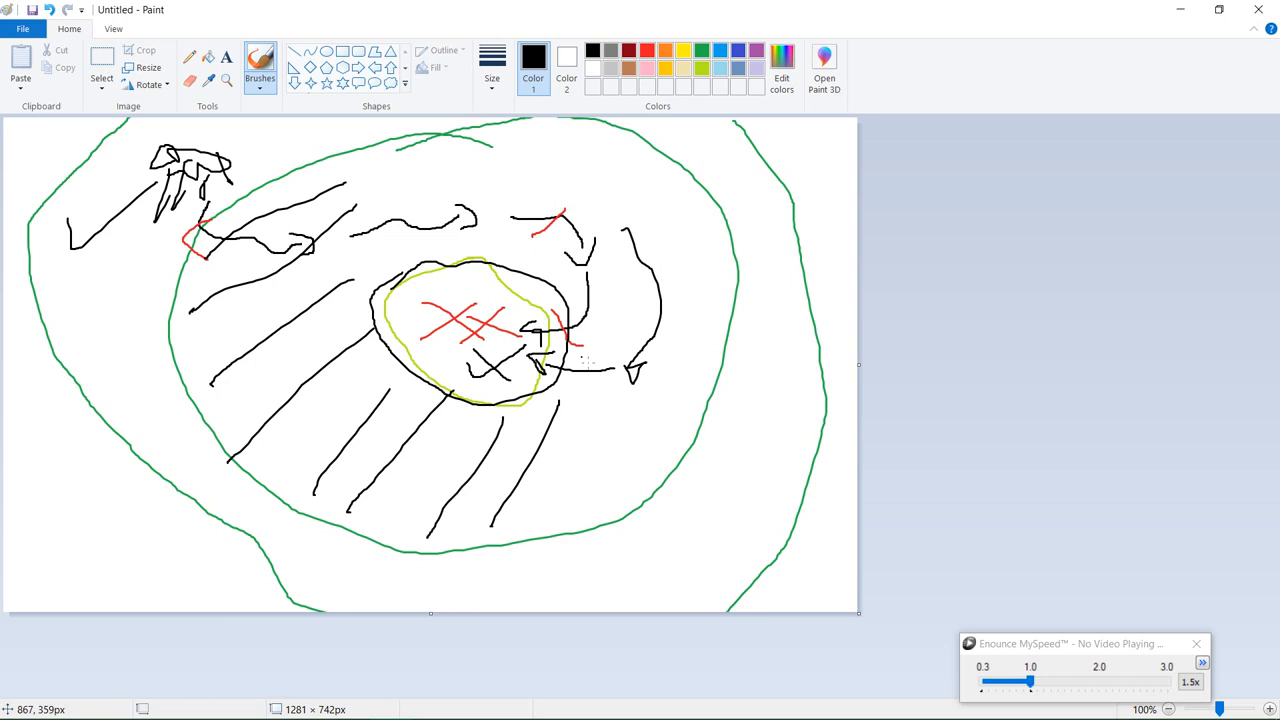
mouse_move(668, 318)
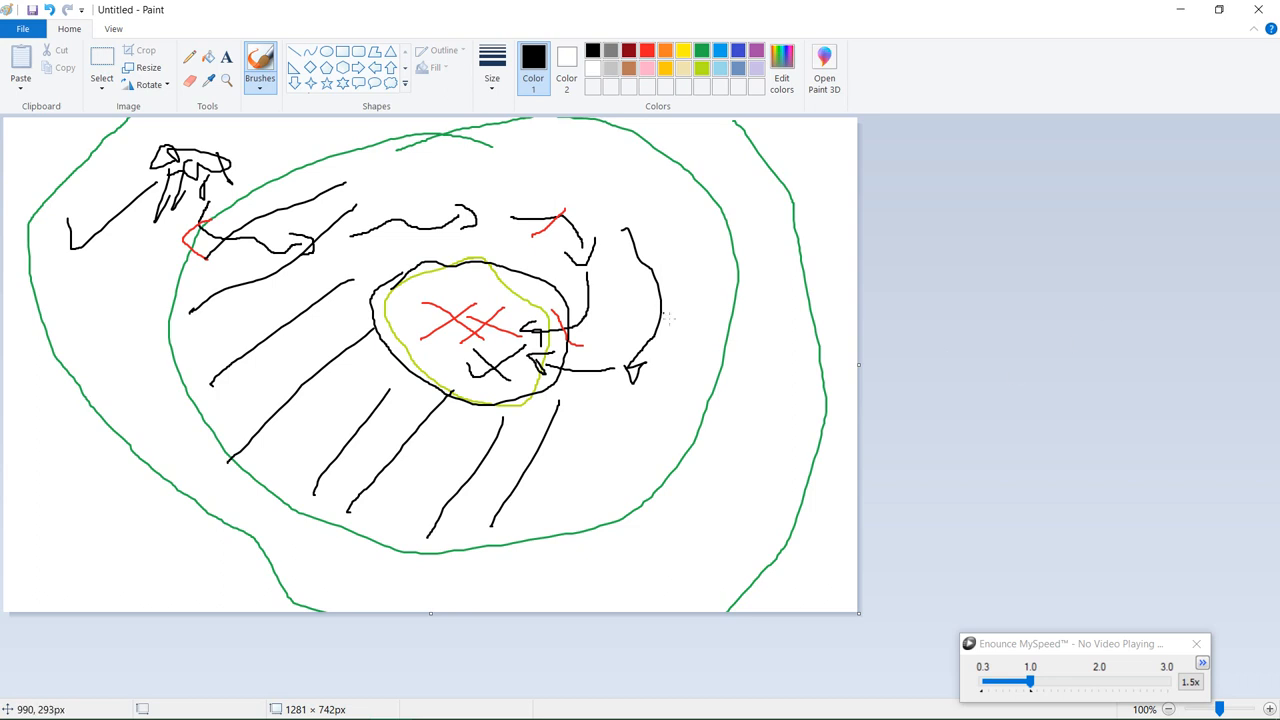
Draw two long black lines from the top and right converging on the centre.
left_click_drag(538, 210, 515, 335)
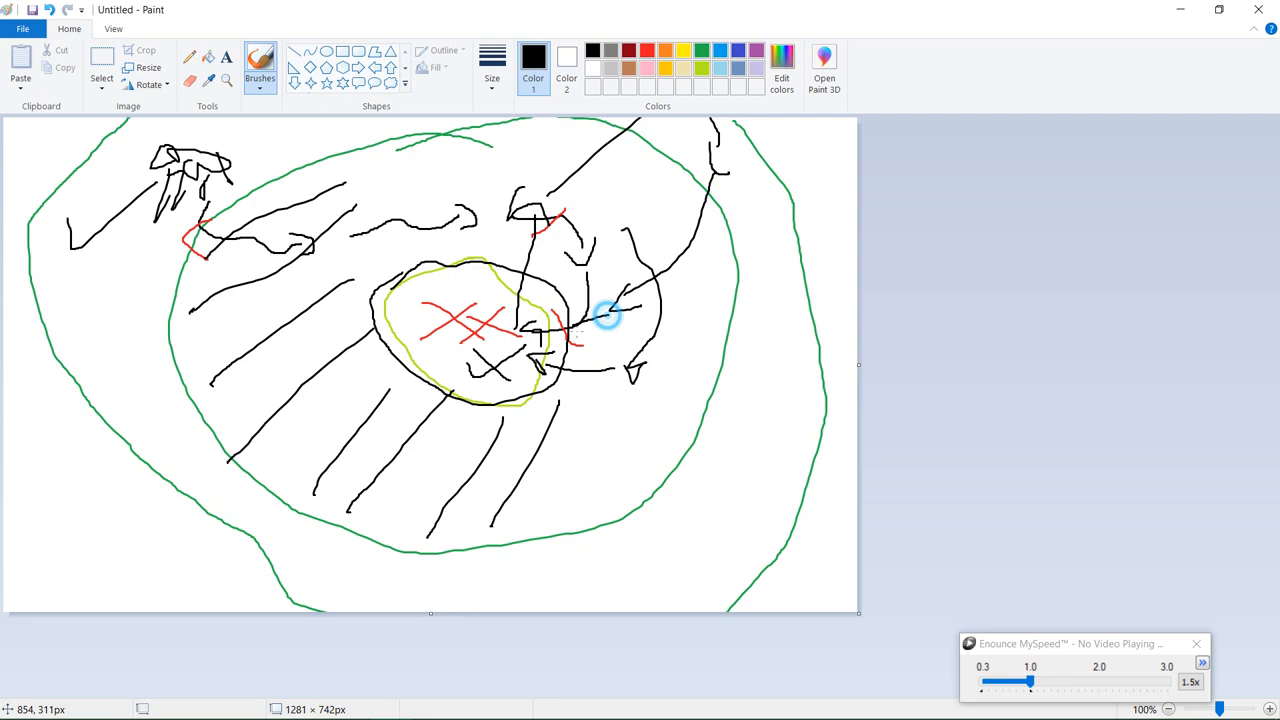
left_click_drag(605, 315, 525, 335)
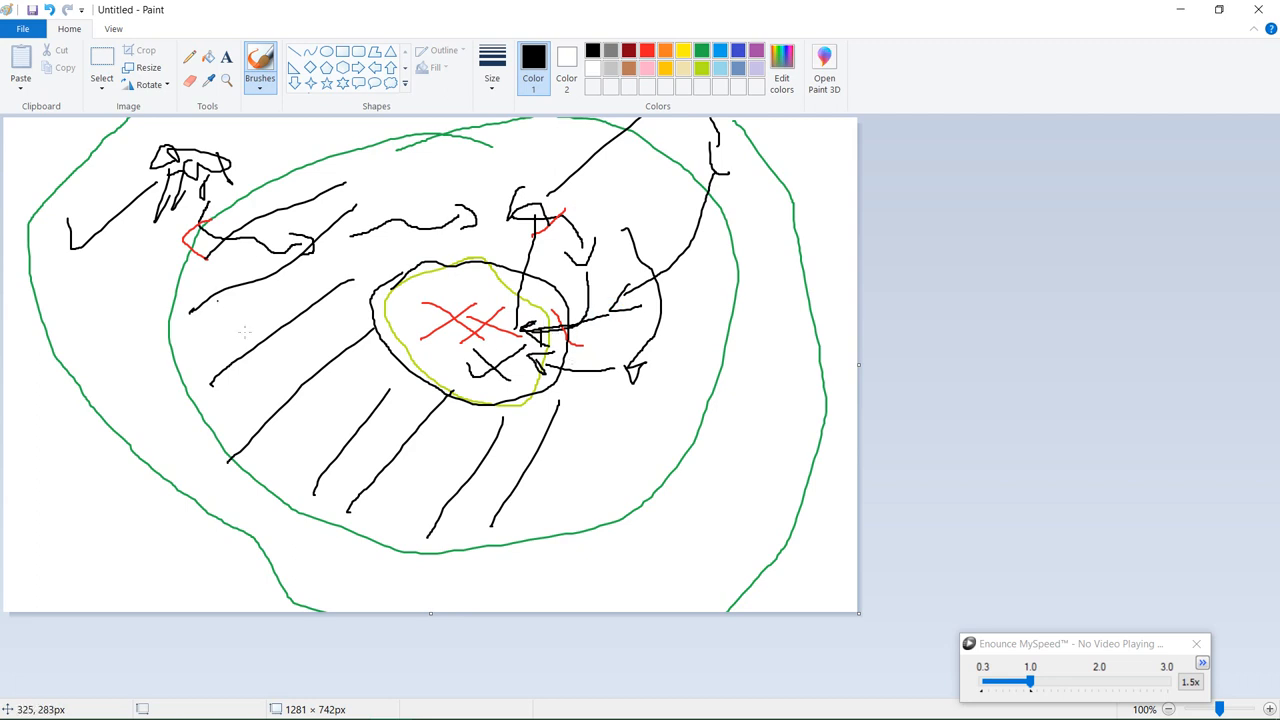
mouse_move(630, 377)
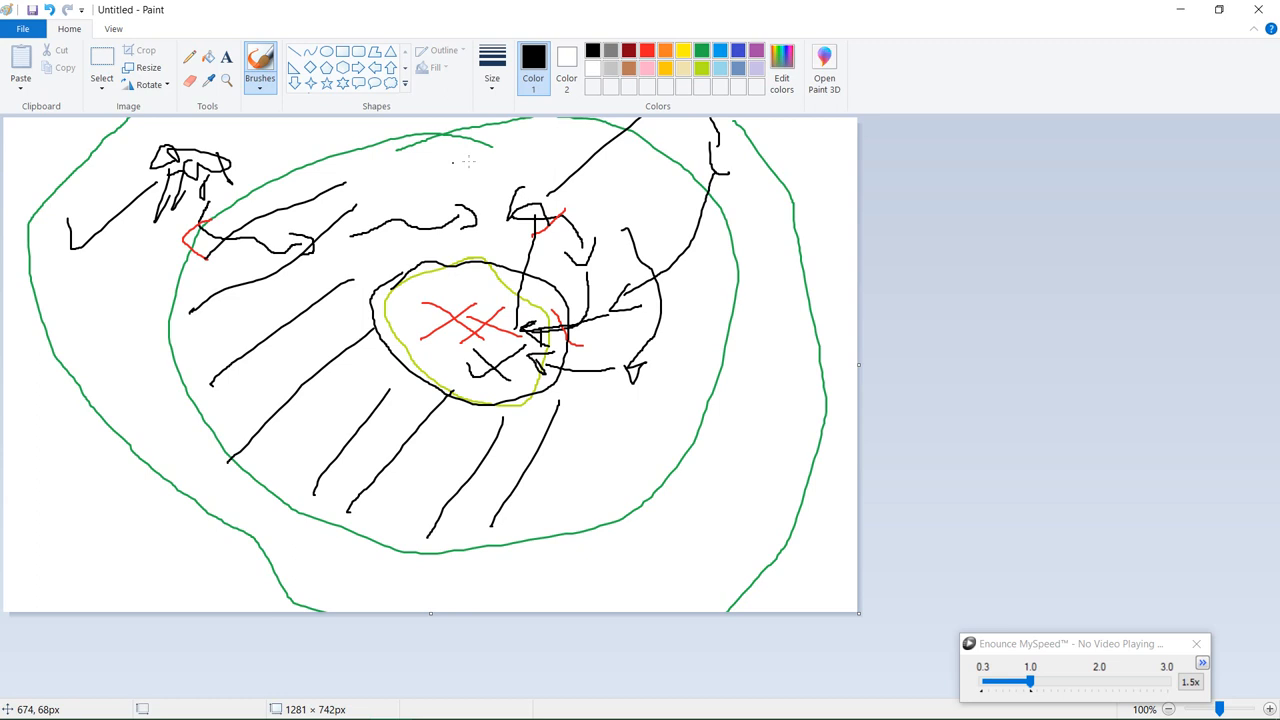
mouse_move(693, 582)
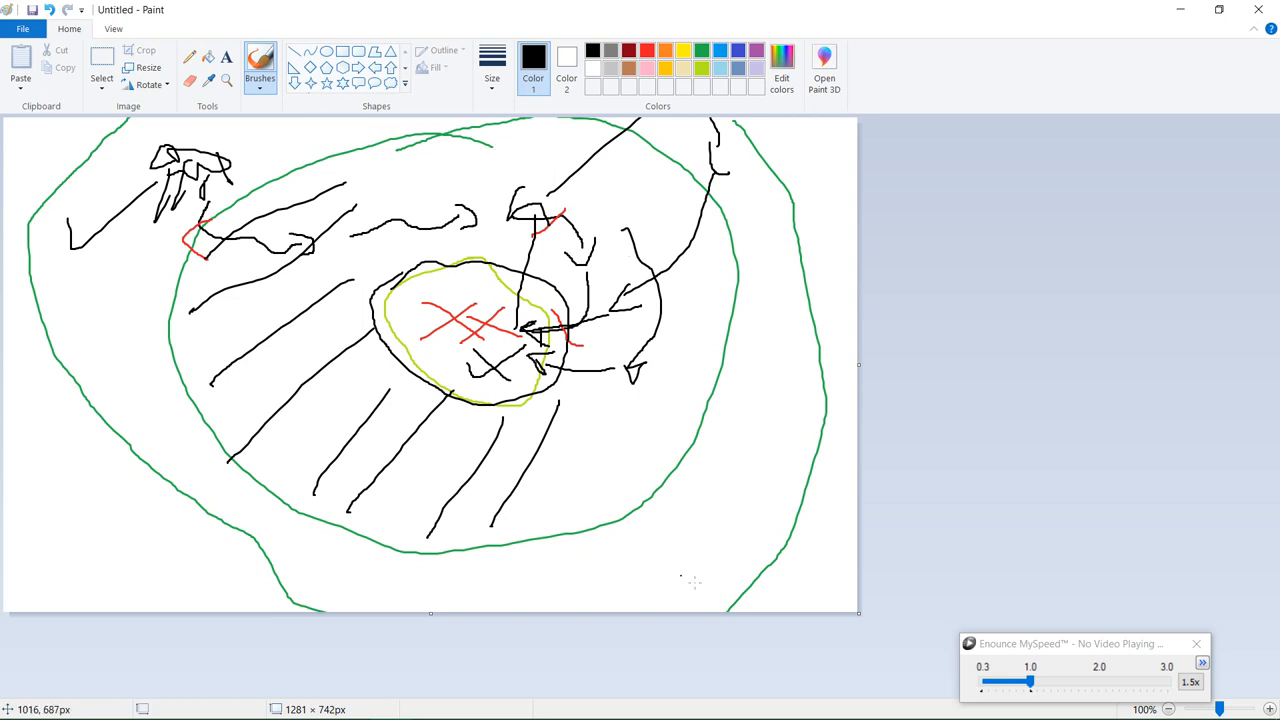
Brush a long black hatch stroke along the bottom of the outer zone.
left_click_drag(670, 490, 797, 432)
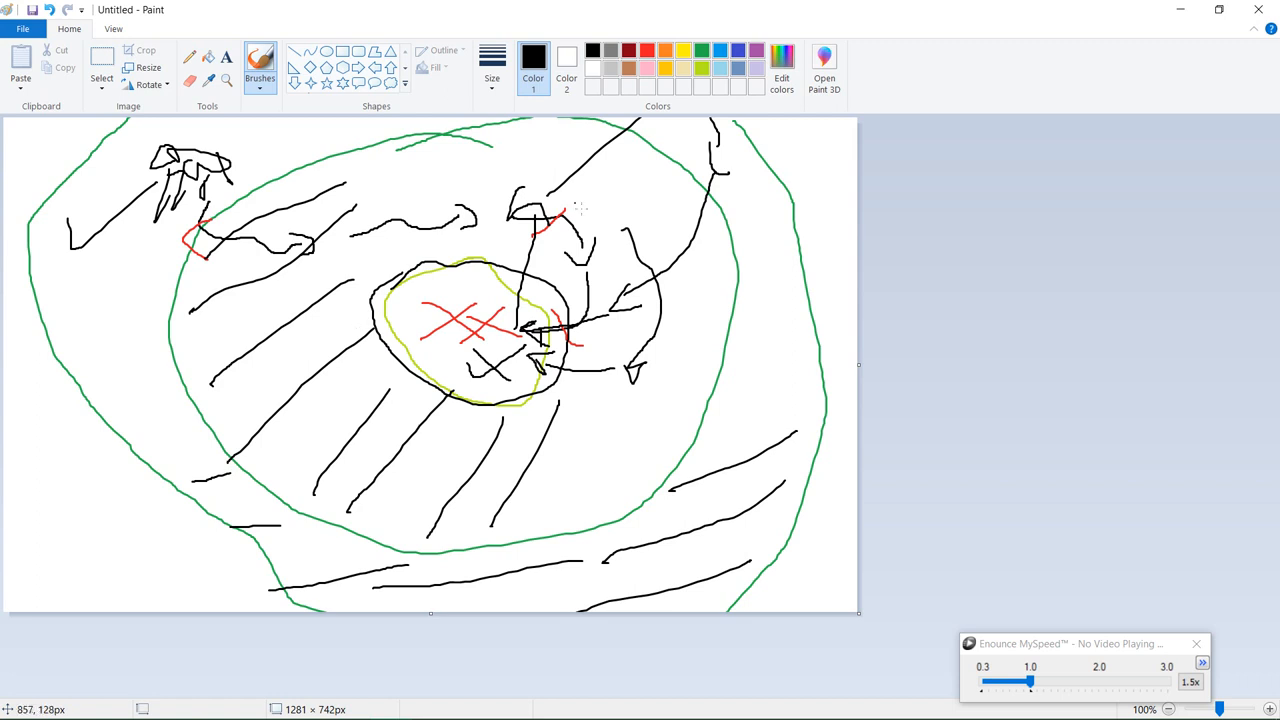
mouse_move(447, 224)
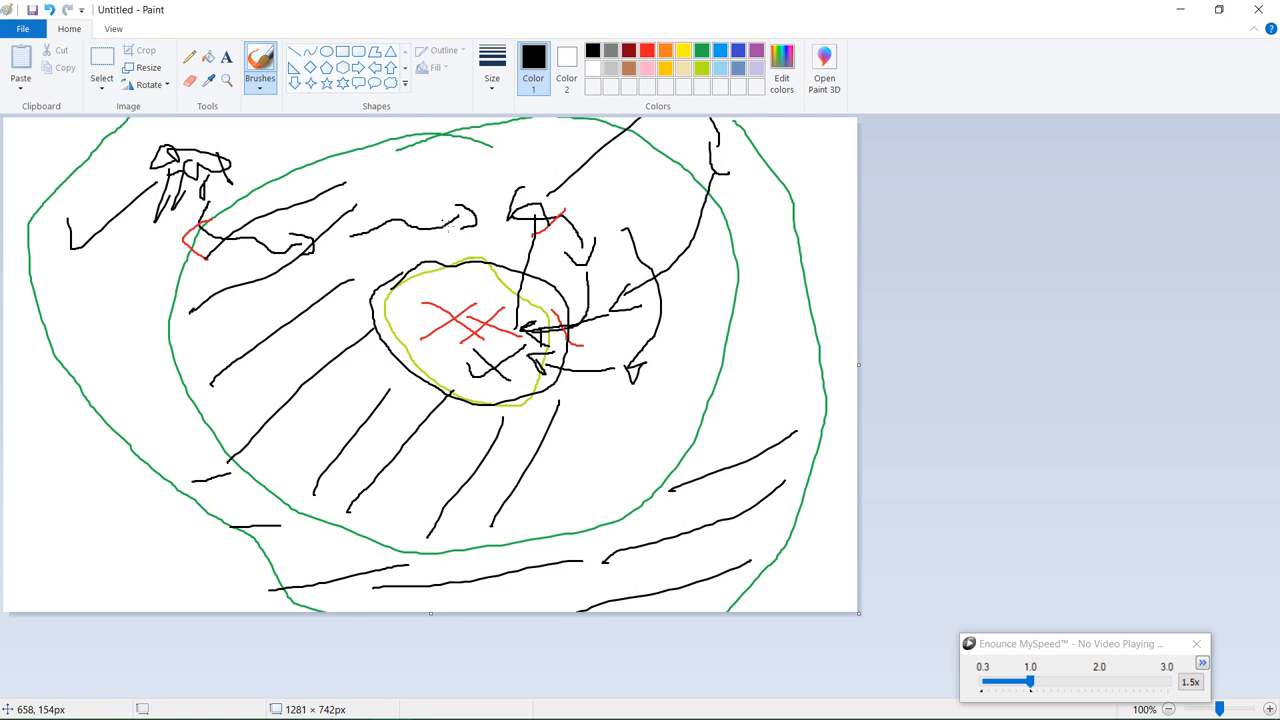
mouse_move(302, 398)
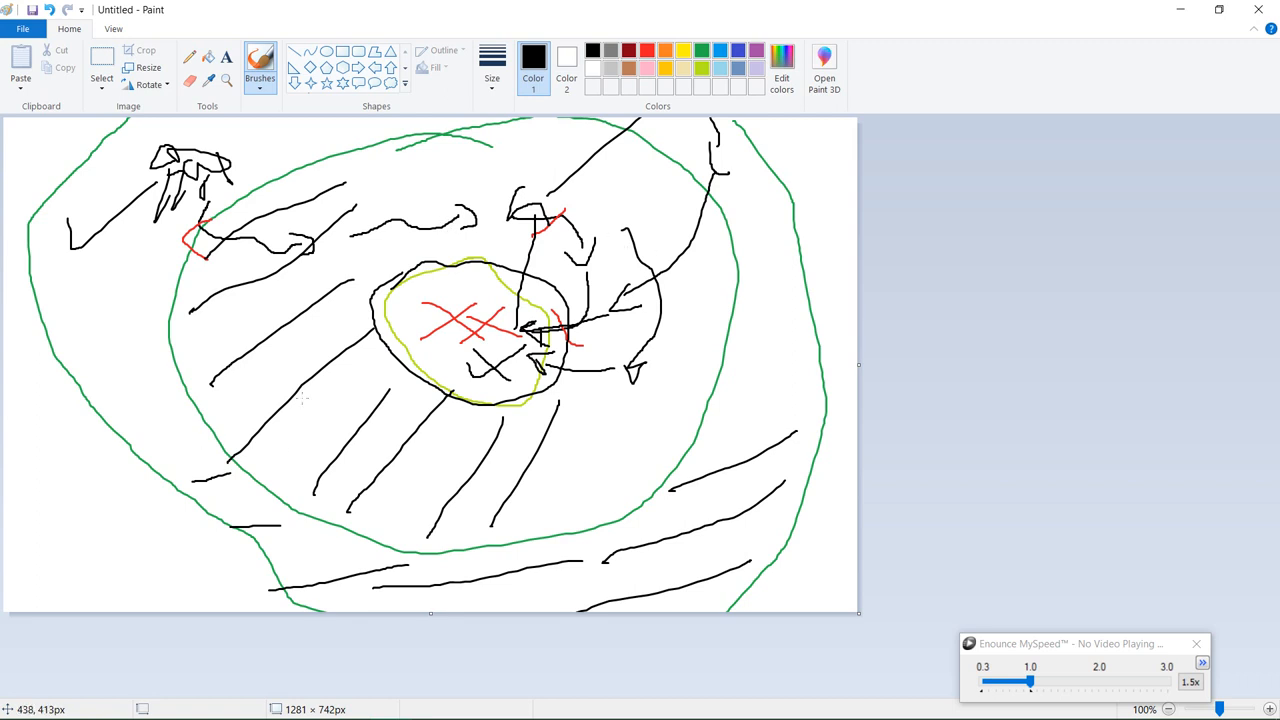